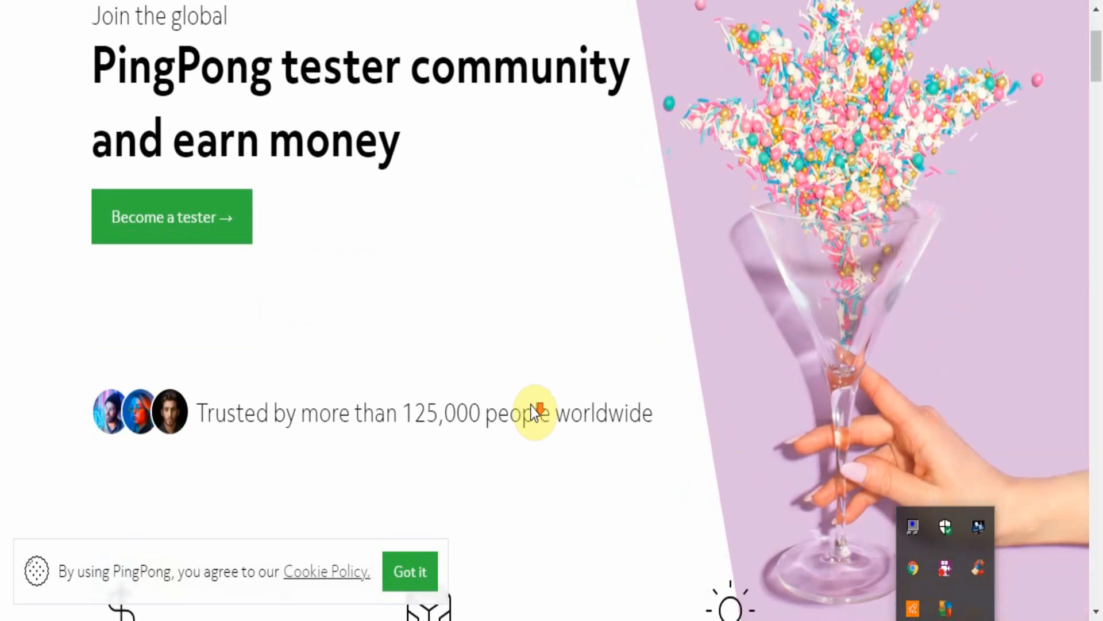
Show the header language list with English, German, French, Spanish, Italian and Dutch options.
scroll("down", 3)
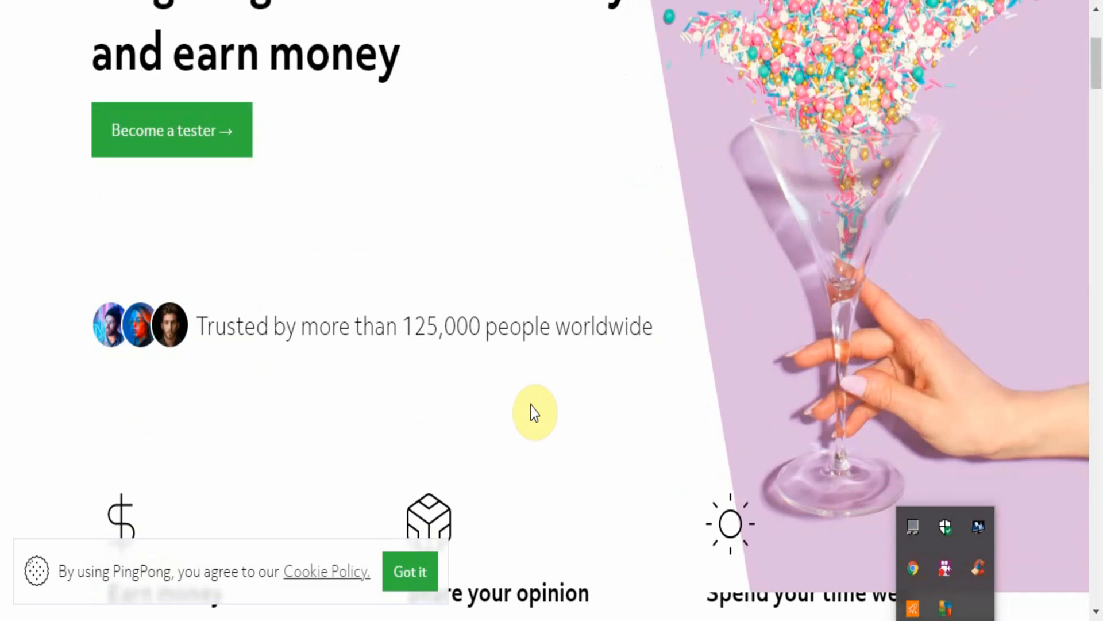
scroll("down", 3)
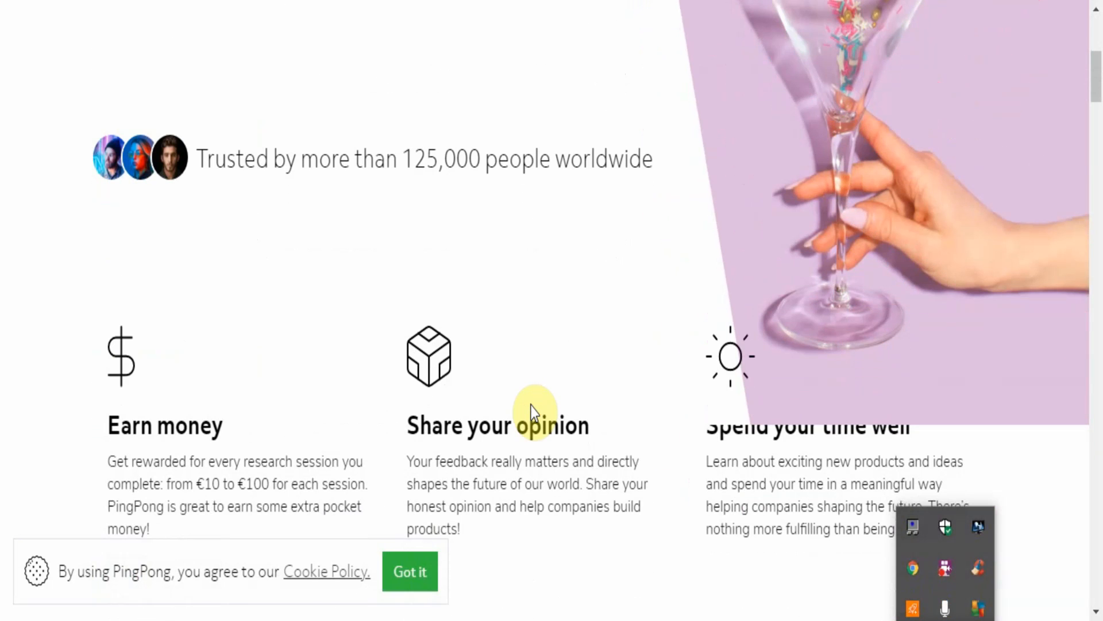
scroll("down", 3)
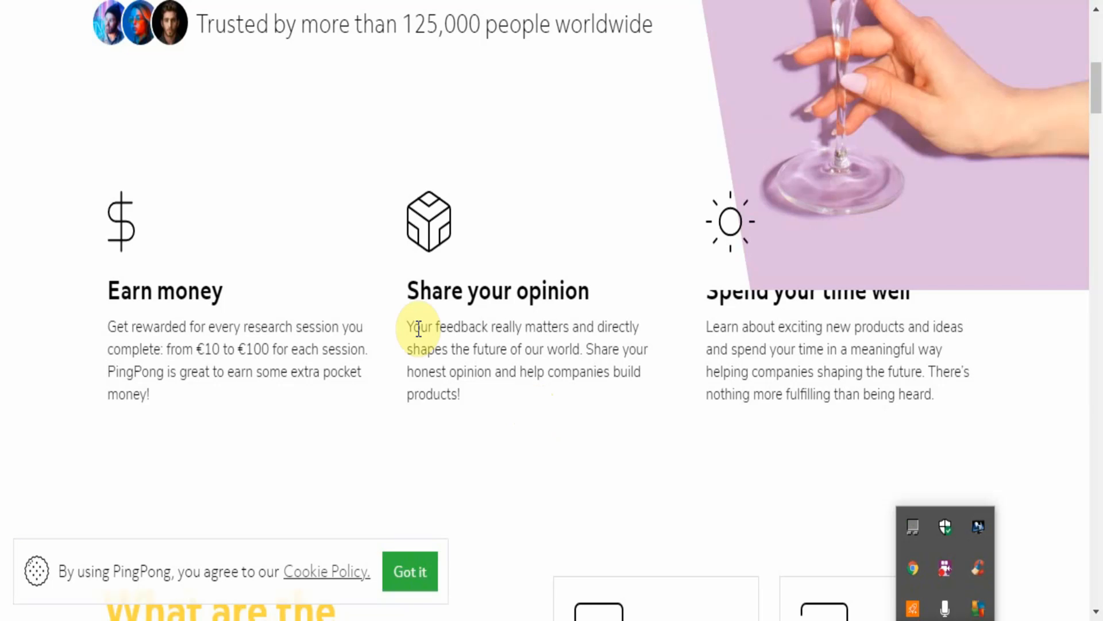
mouse_move(160, 372)
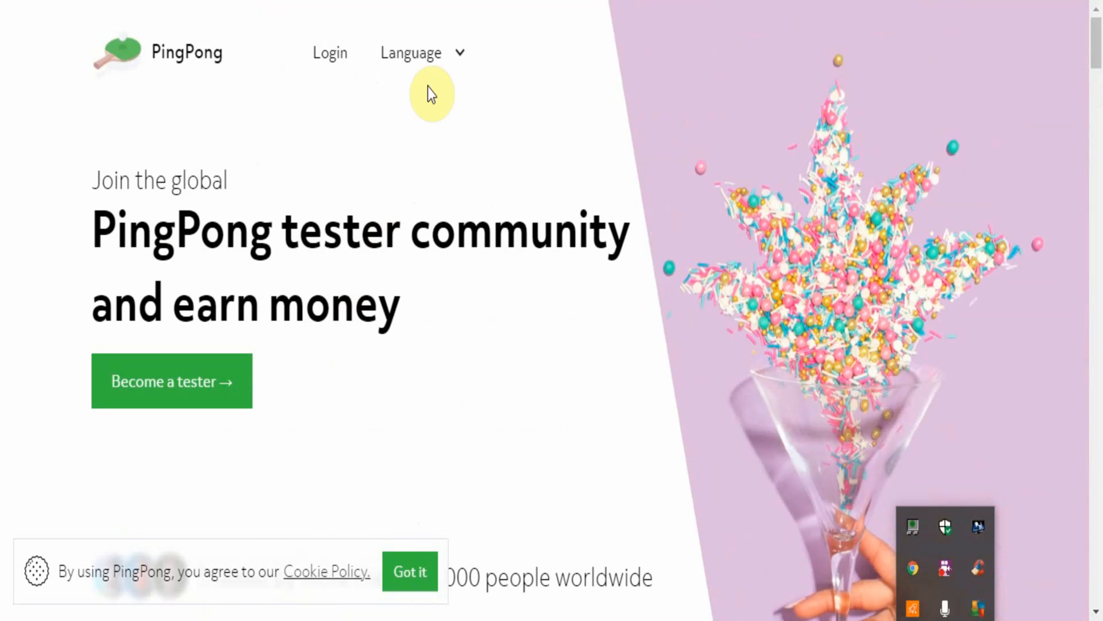
left_click(421, 52)
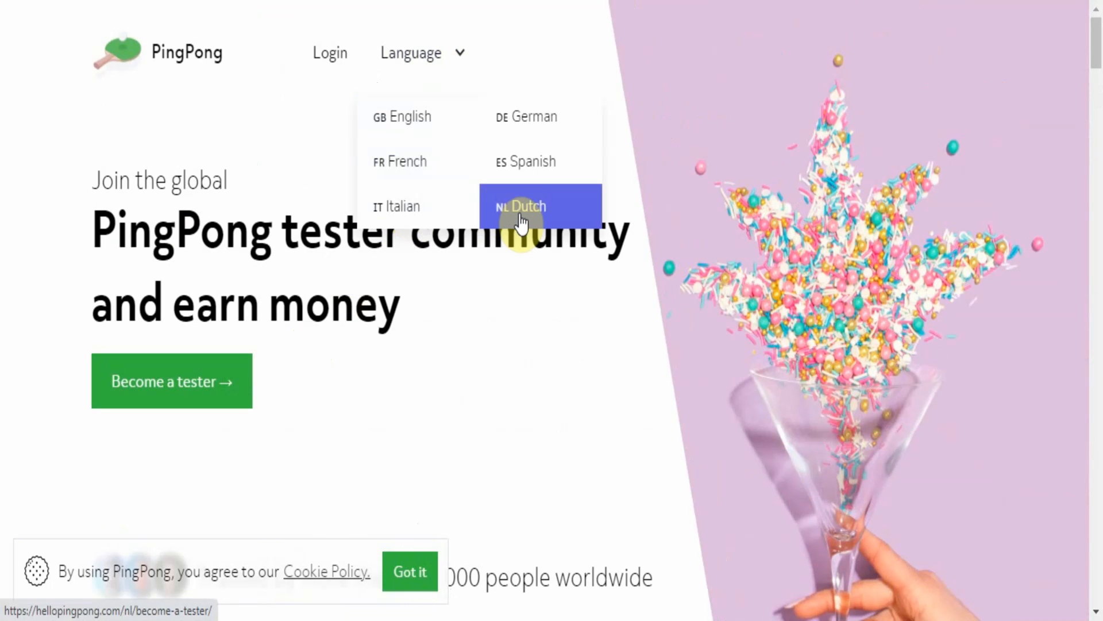
mouse_move(526, 161)
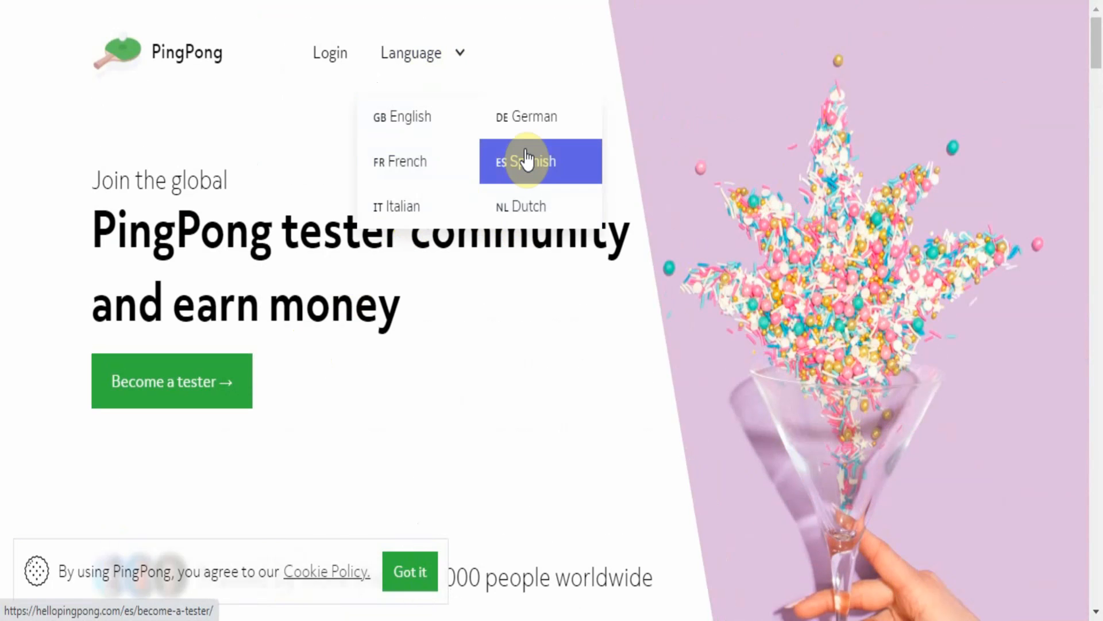
mouse_move(540, 116)
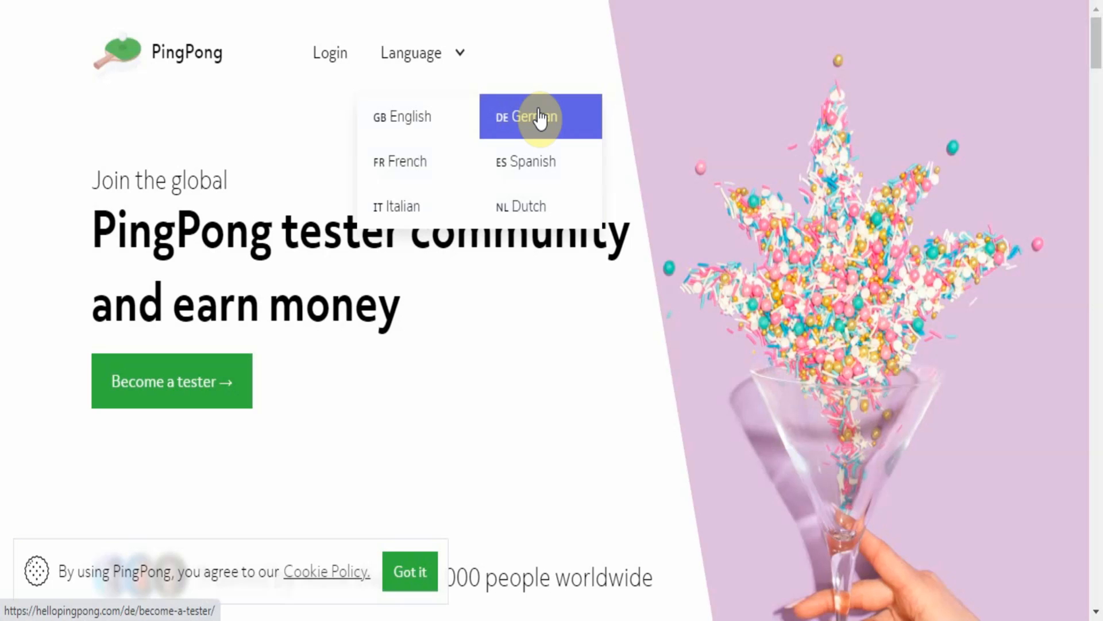
mouse_move(525, 197)
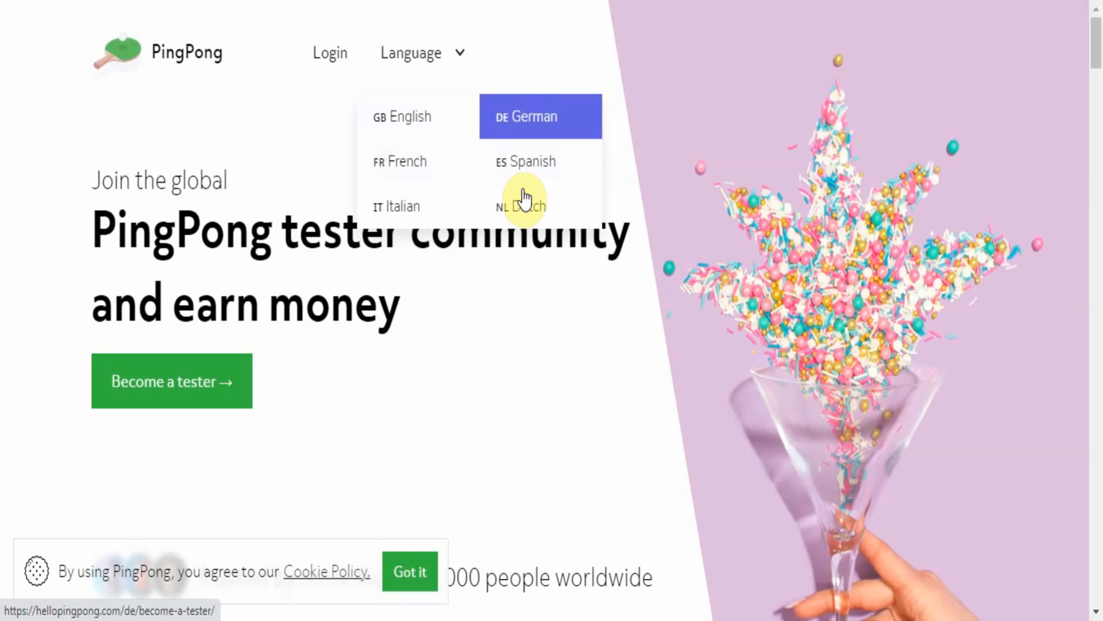
scroll("down", 3)
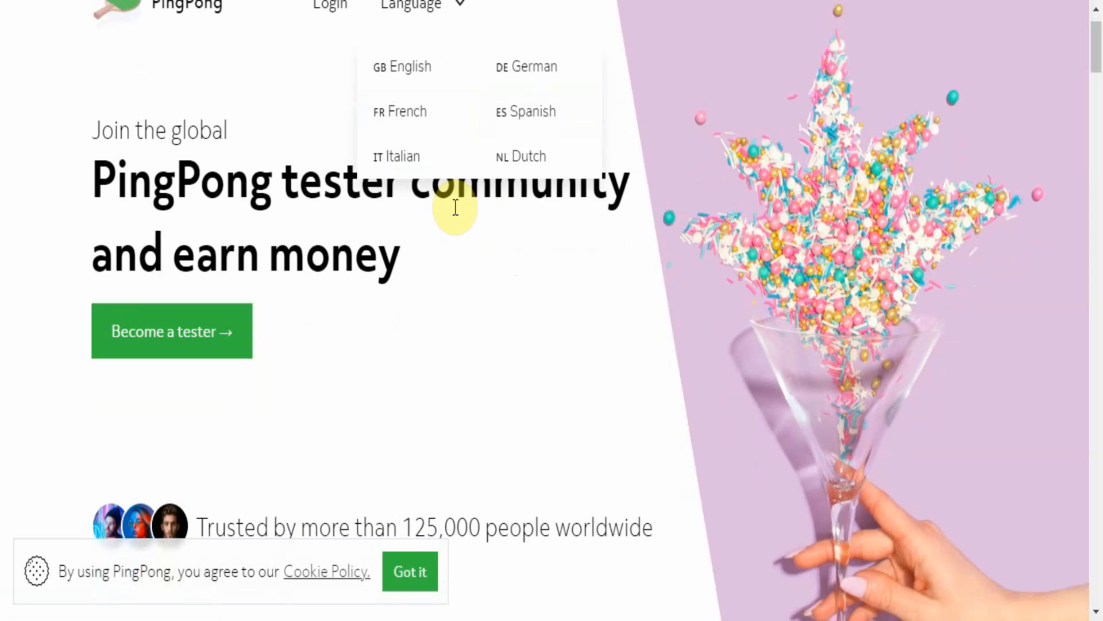
mouse_move(510, 156)
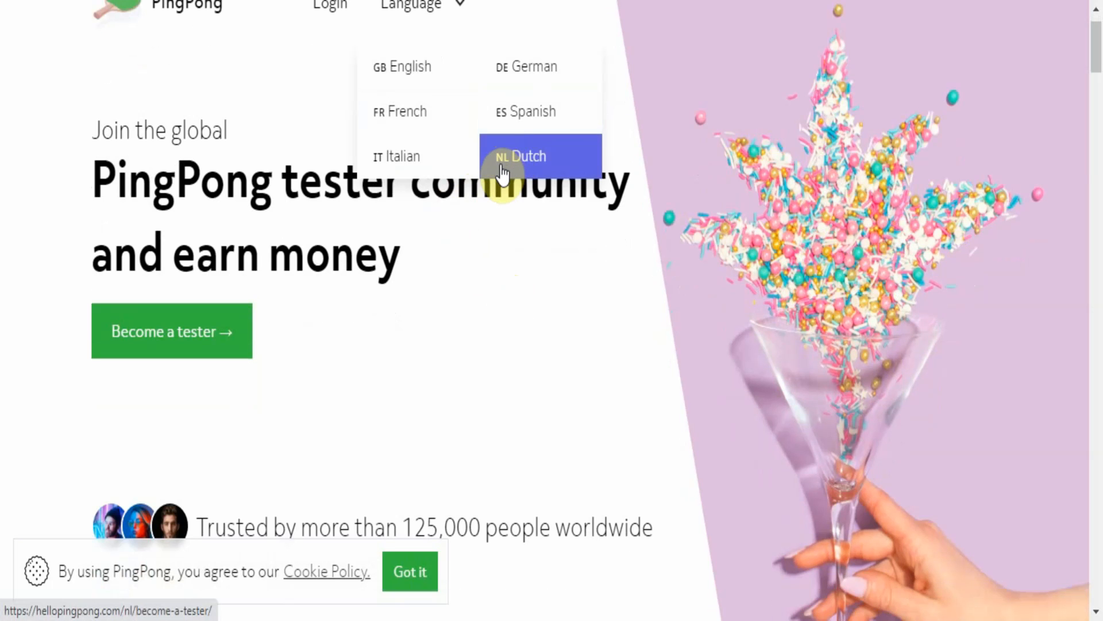
mouse_move(495, 229)
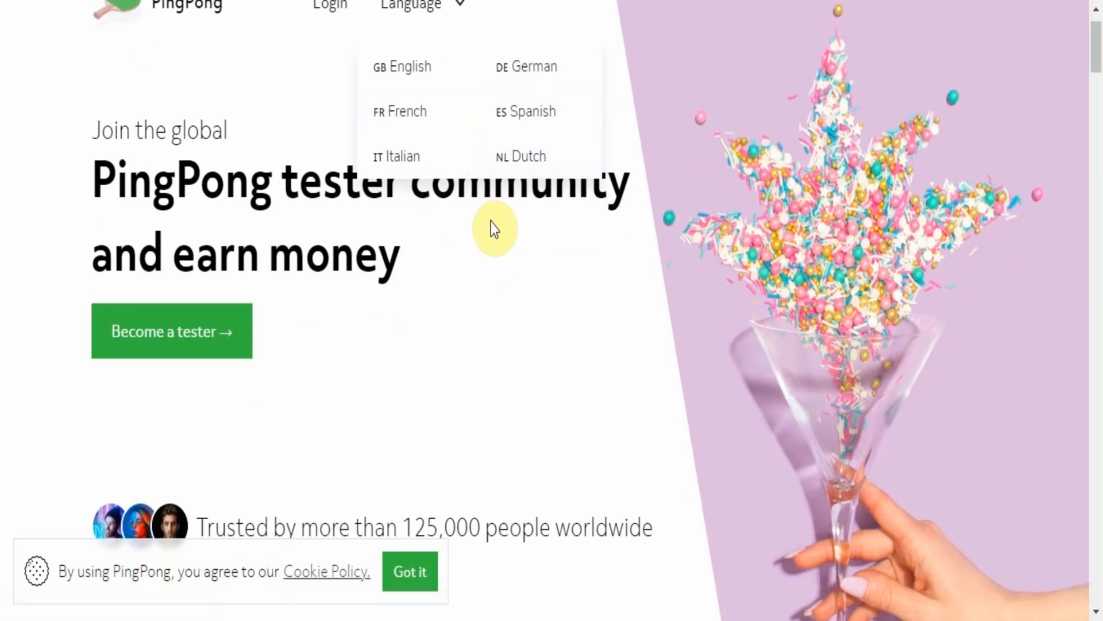
Scroll past Earn money, Share your opinion and Spend your time well to the tester requirements.
scroll("down", 3)
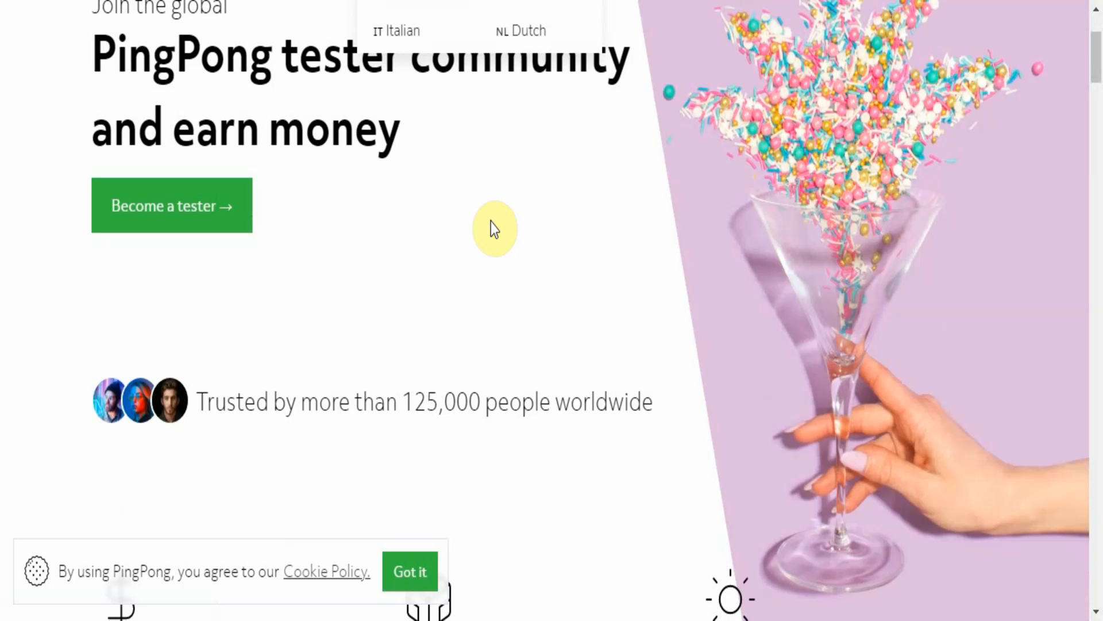
scroll("down", 3)
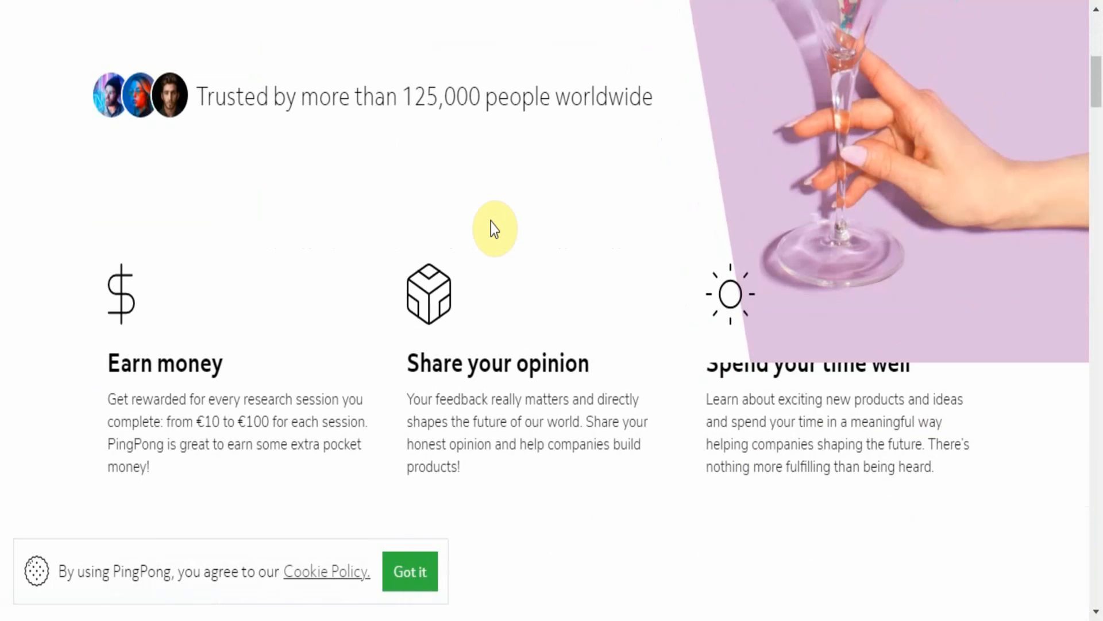
scroll("down", 3)
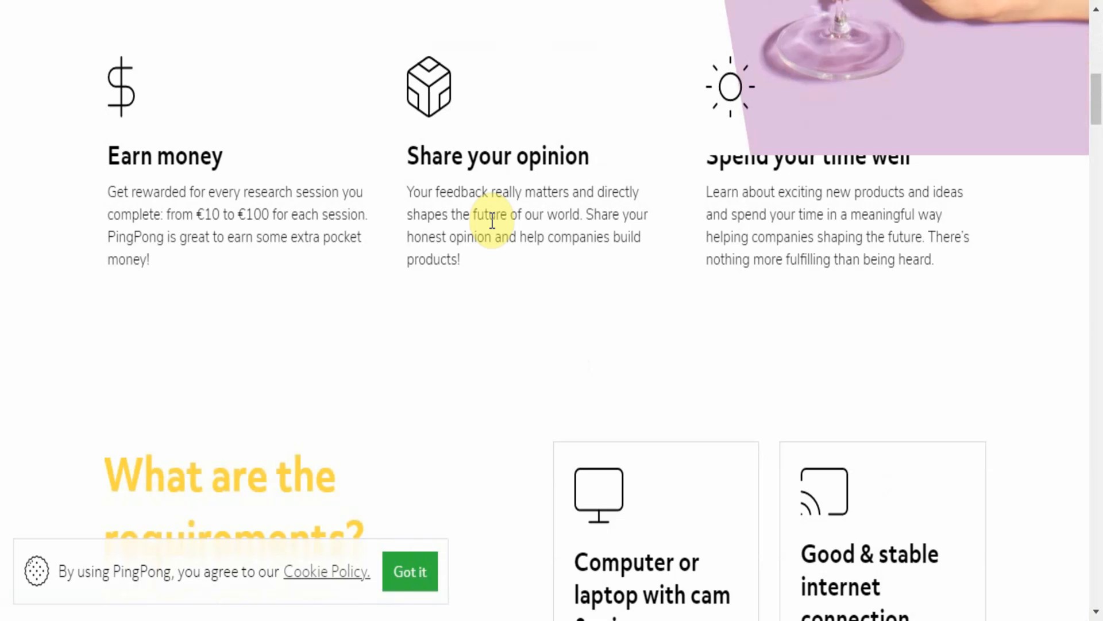
scroll("down", 3)
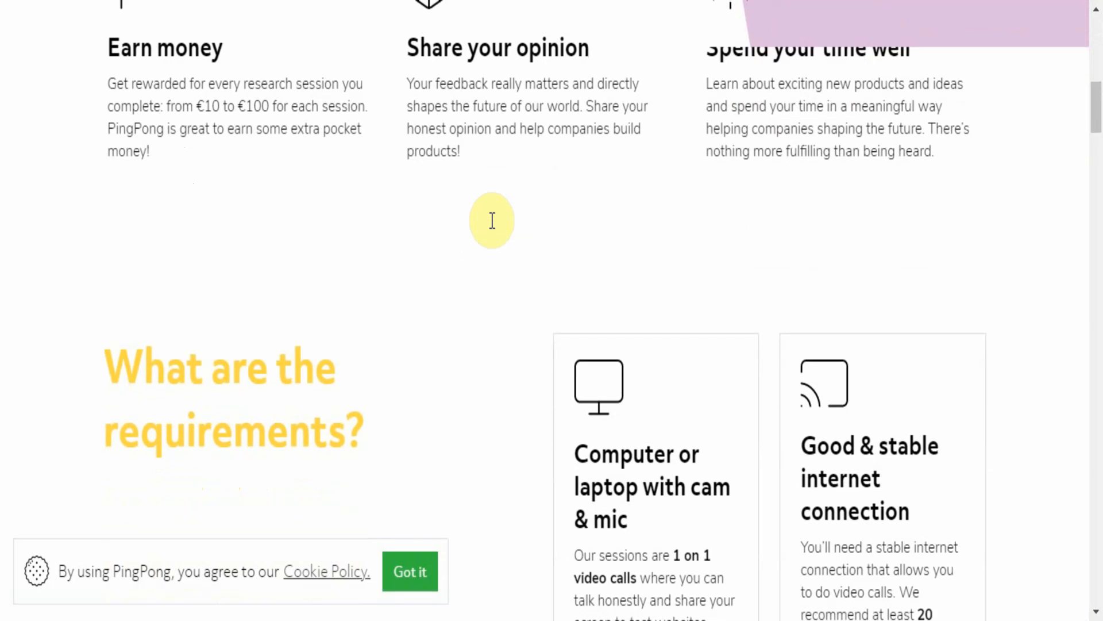
scroll("down", 3)
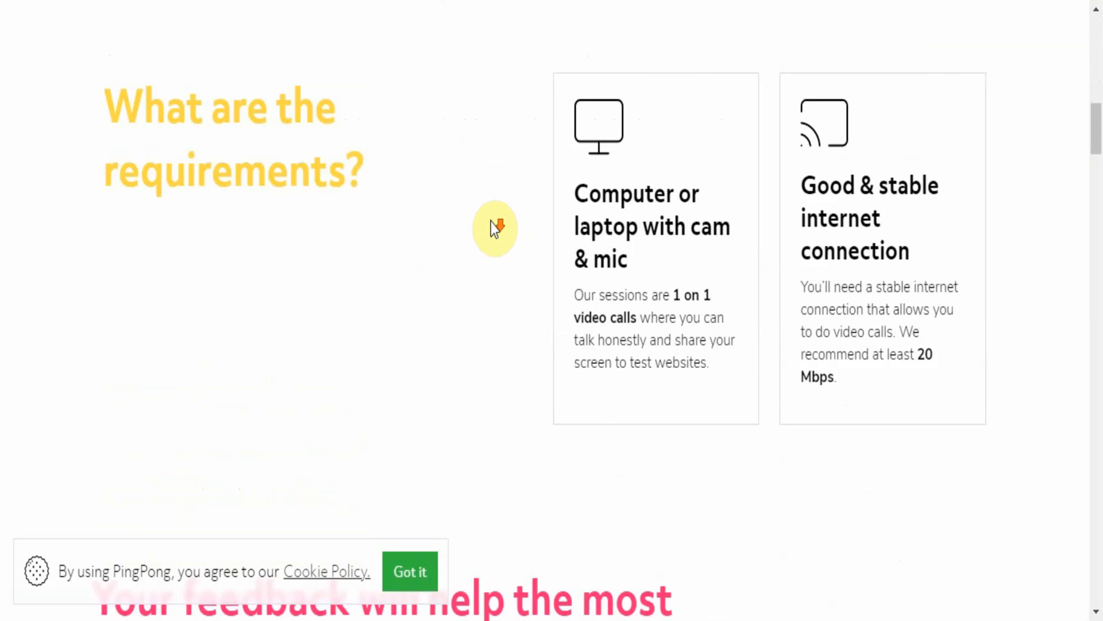
scroll("down", 3)
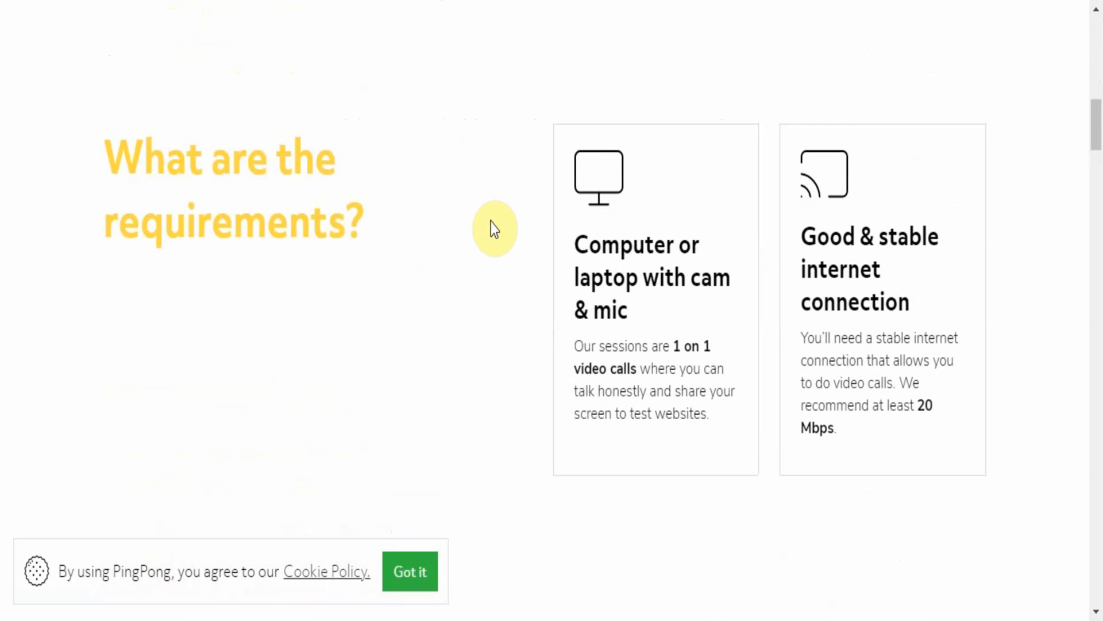
mouse_move(638, 277)
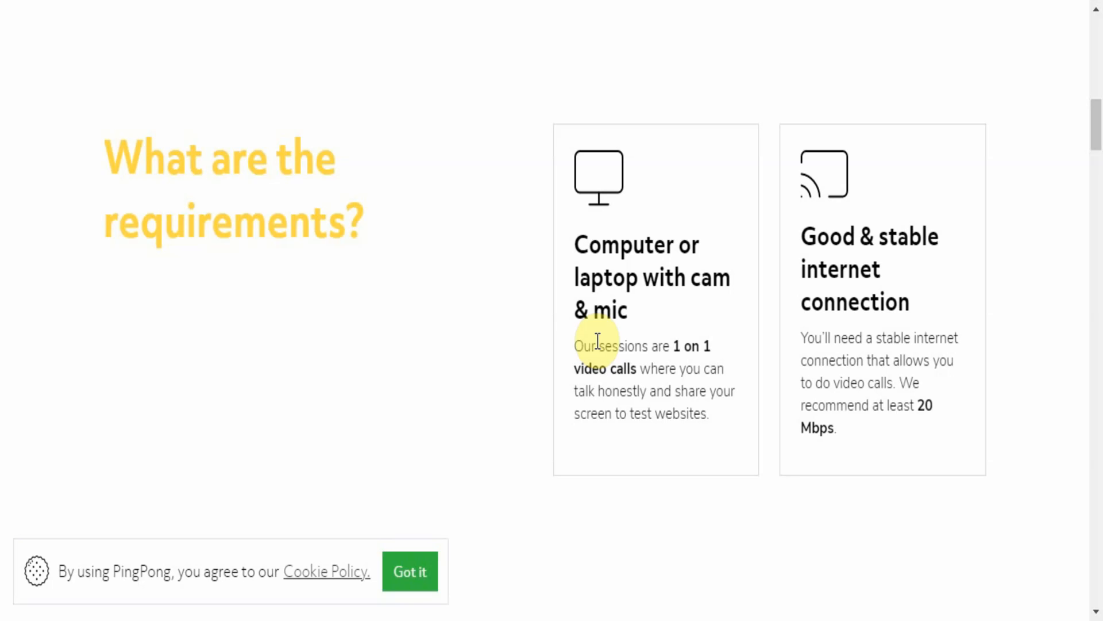
Scroll to the company logos section and on toward the How much can I earn? cards.
scroll("down", 3)
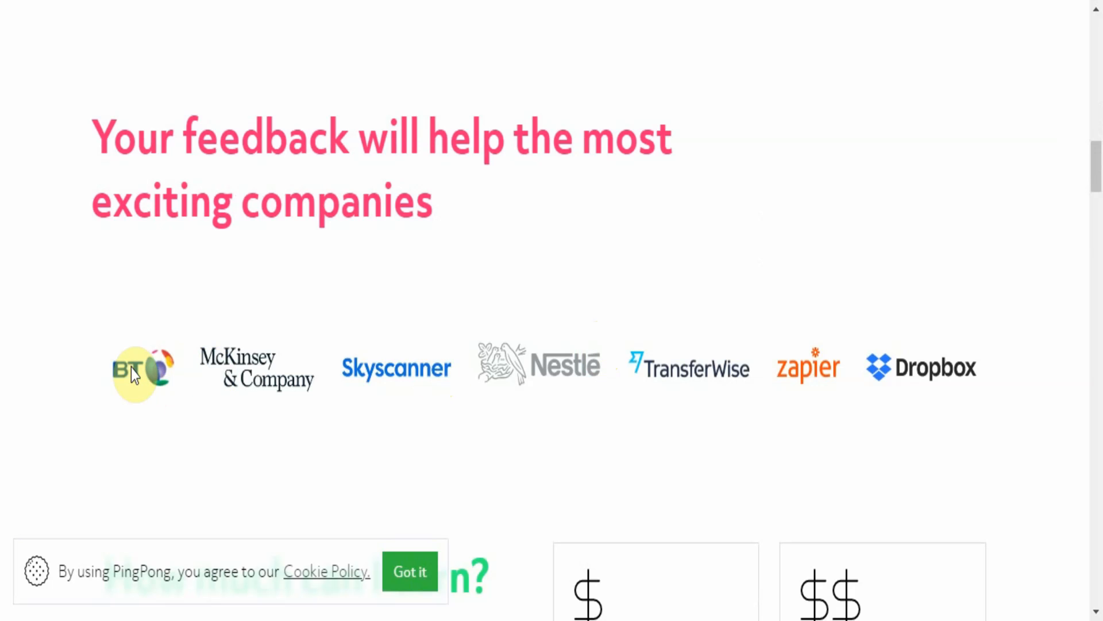
mouse_move(681, 324)
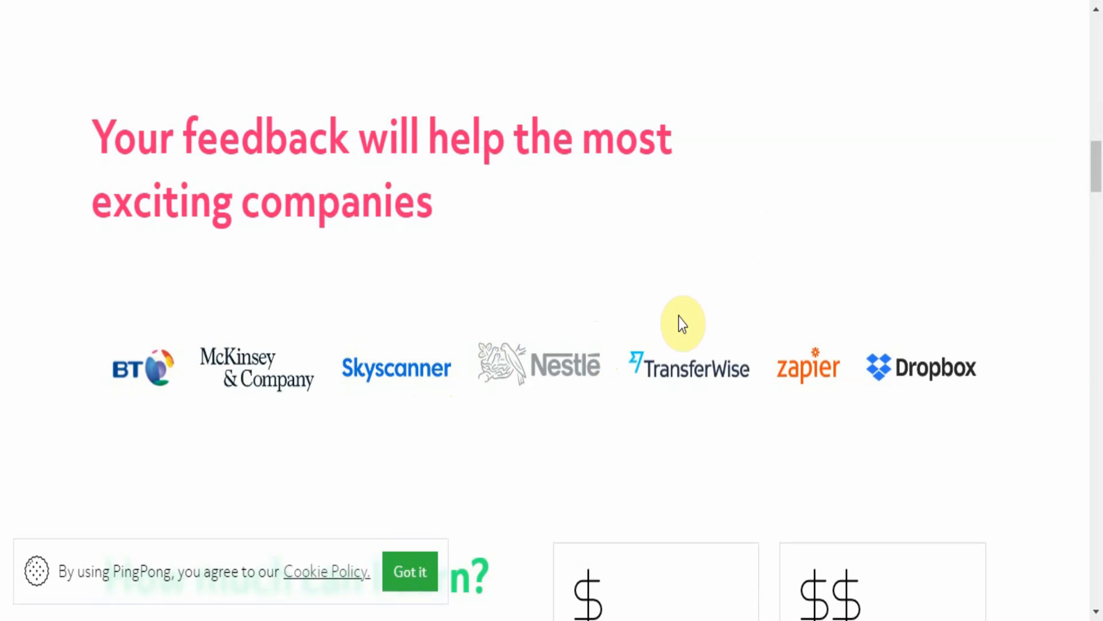
mouse_move(904, 375)
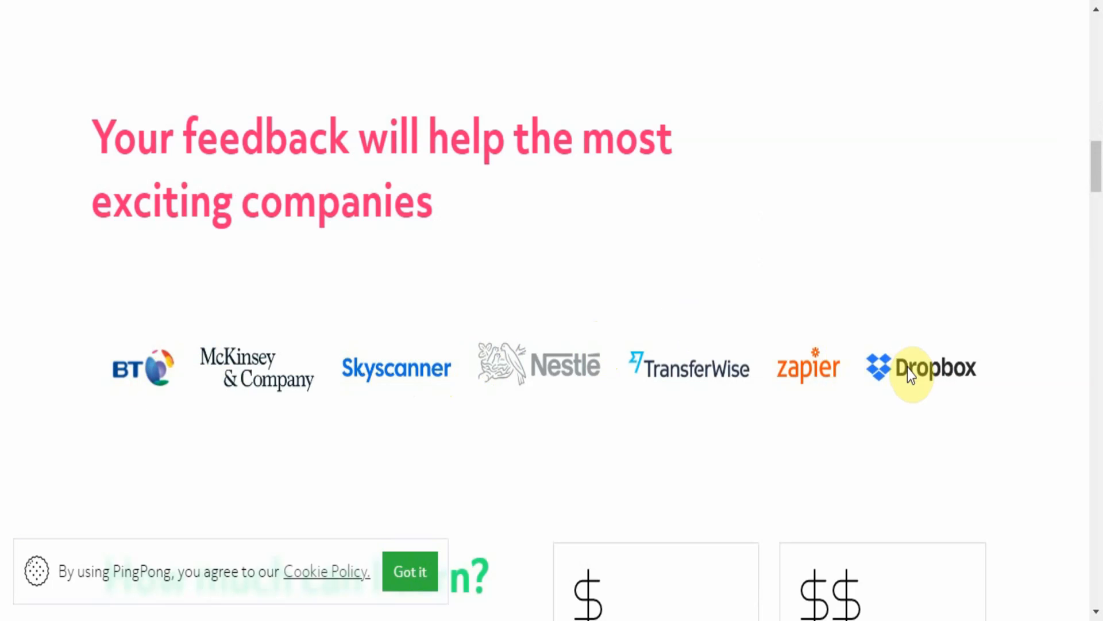
mouse_move(587, 401)
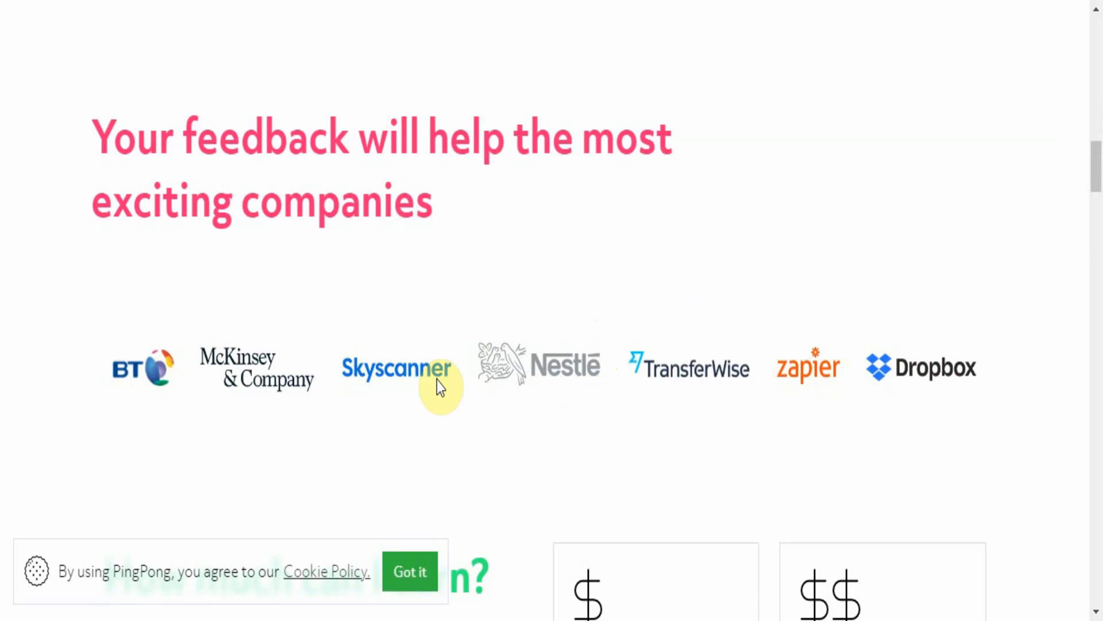
mouse_move(140, 367)
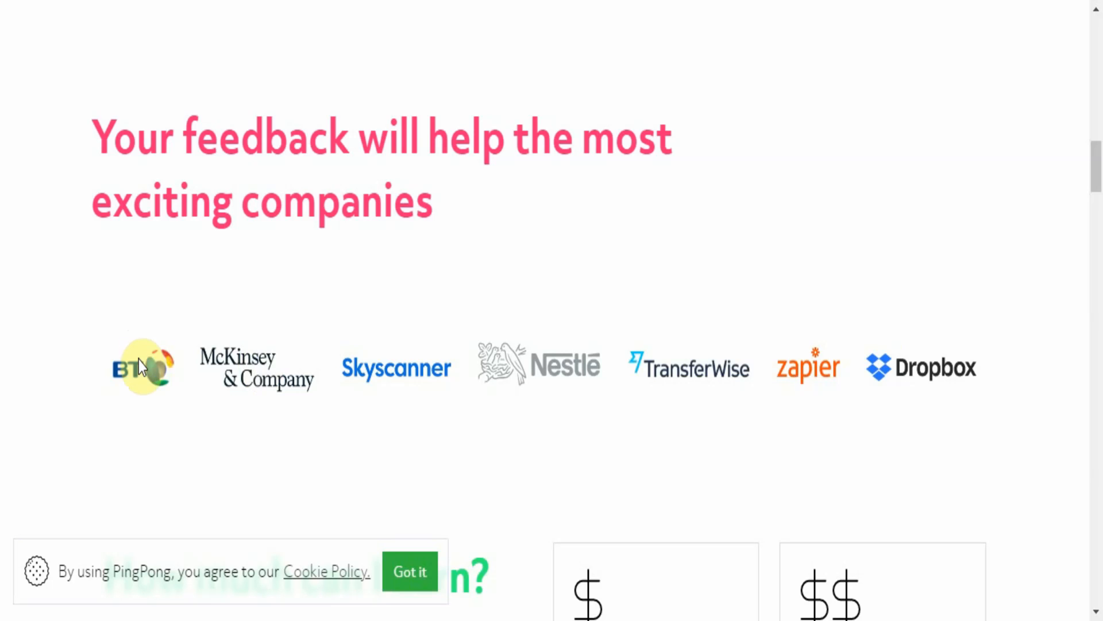
scroll("down", 3)
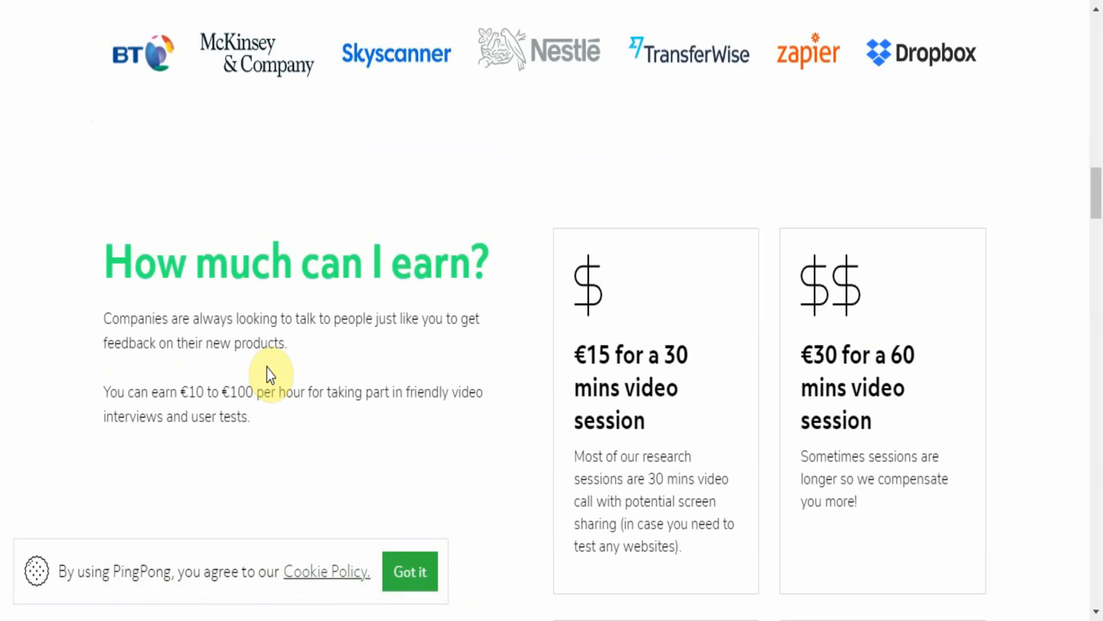
Bring up the browser's page context menu over the earnings cards and dismiss it unchanged.
scroll("down", 3)
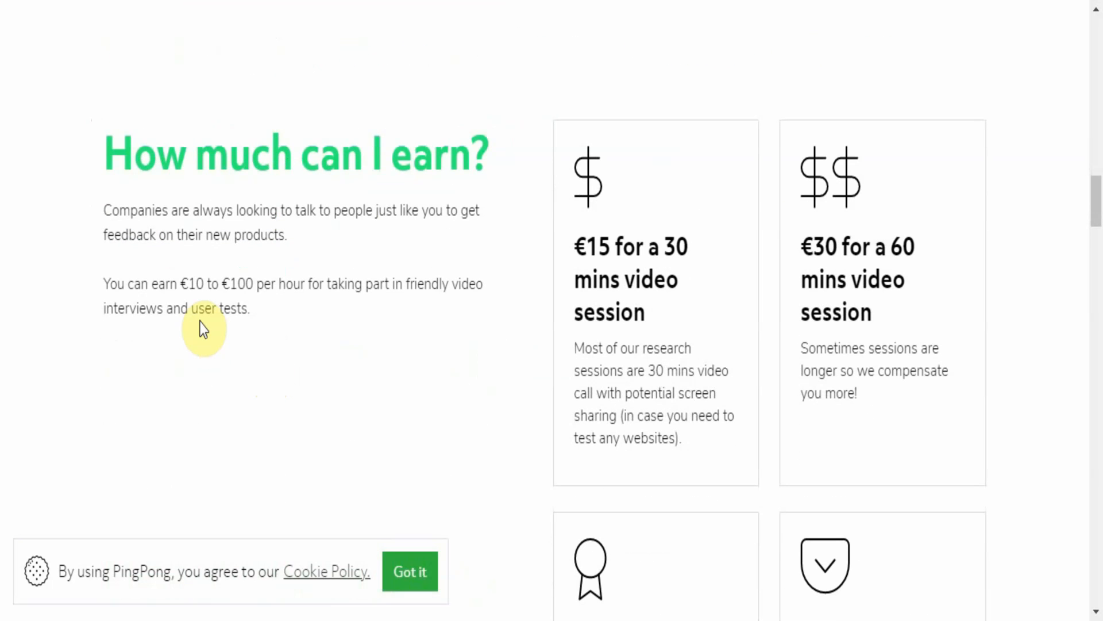
mouse_move(244, 313)
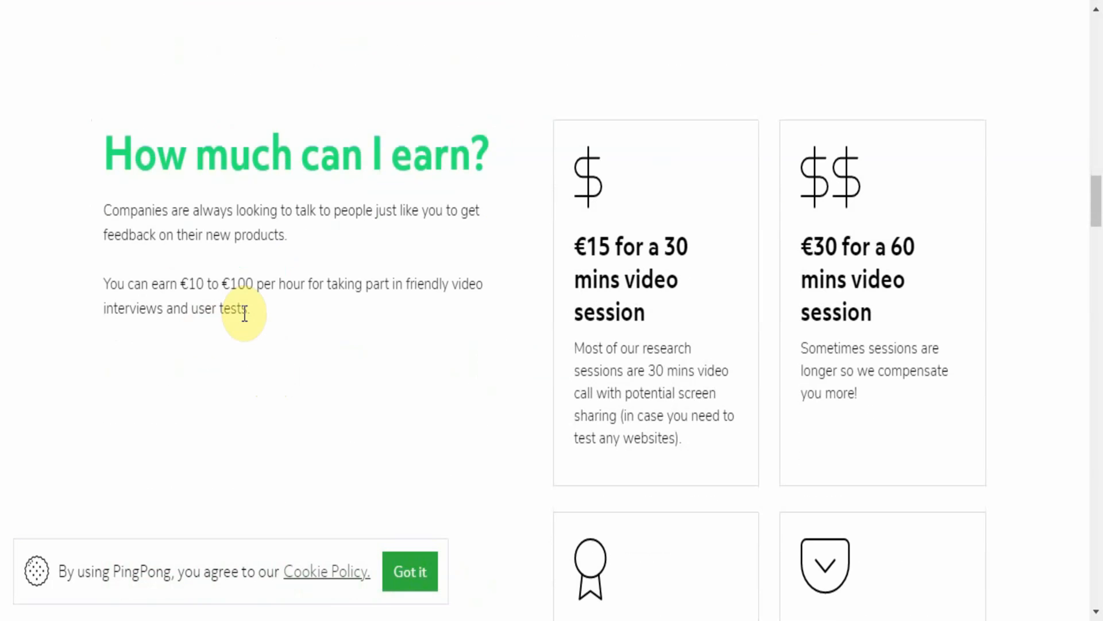
right_click(244, 314)
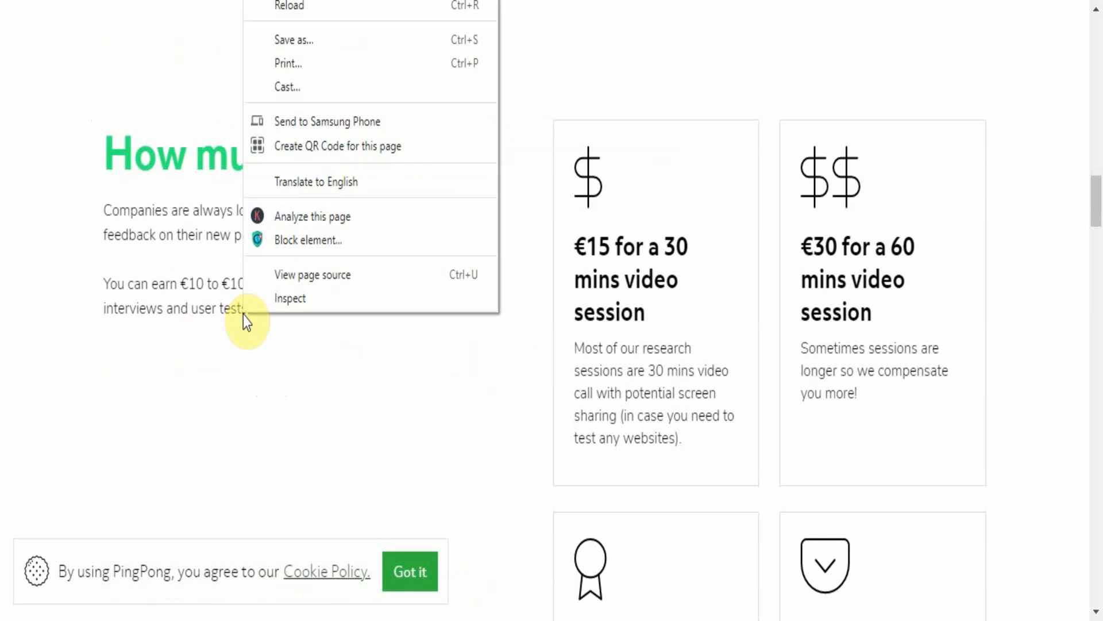
left_click(611, 270)
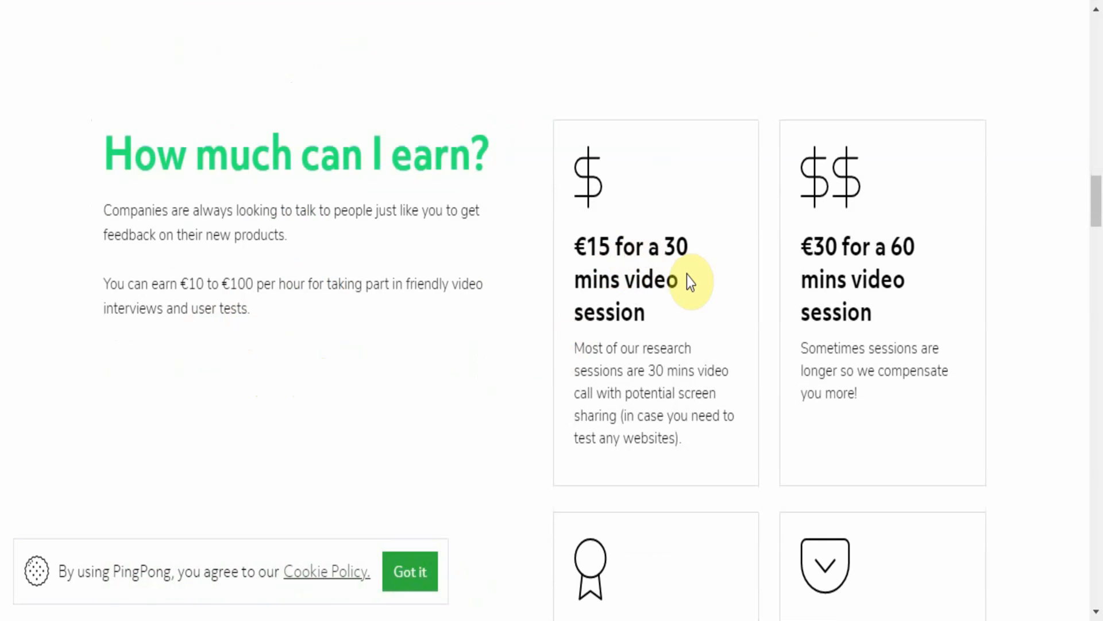
mouse_move(639, 380)
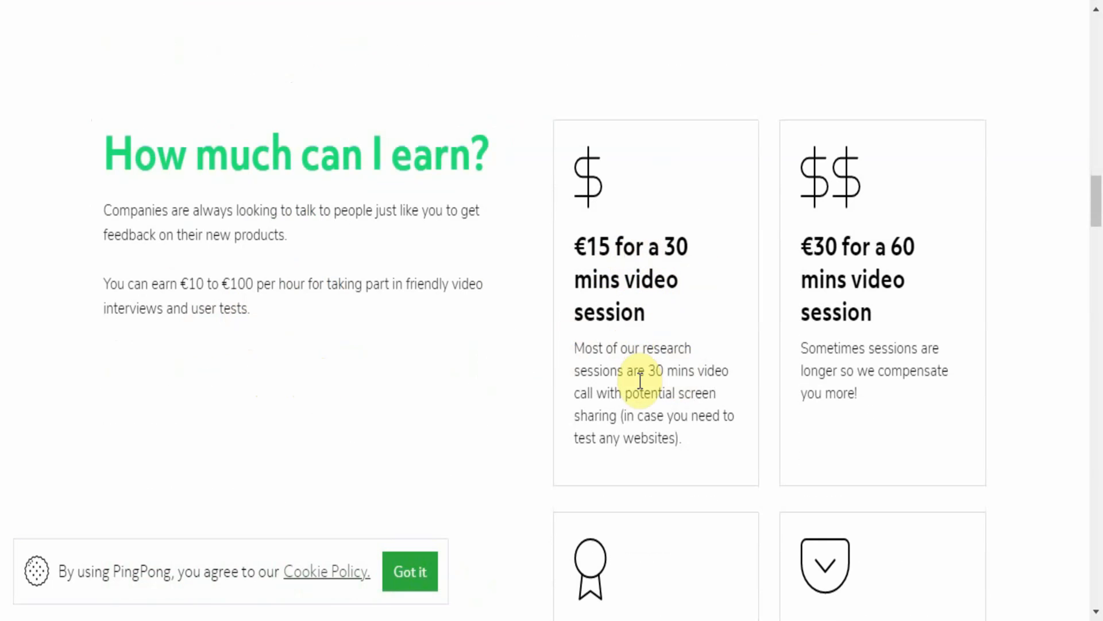
mouse_move(641, 422)
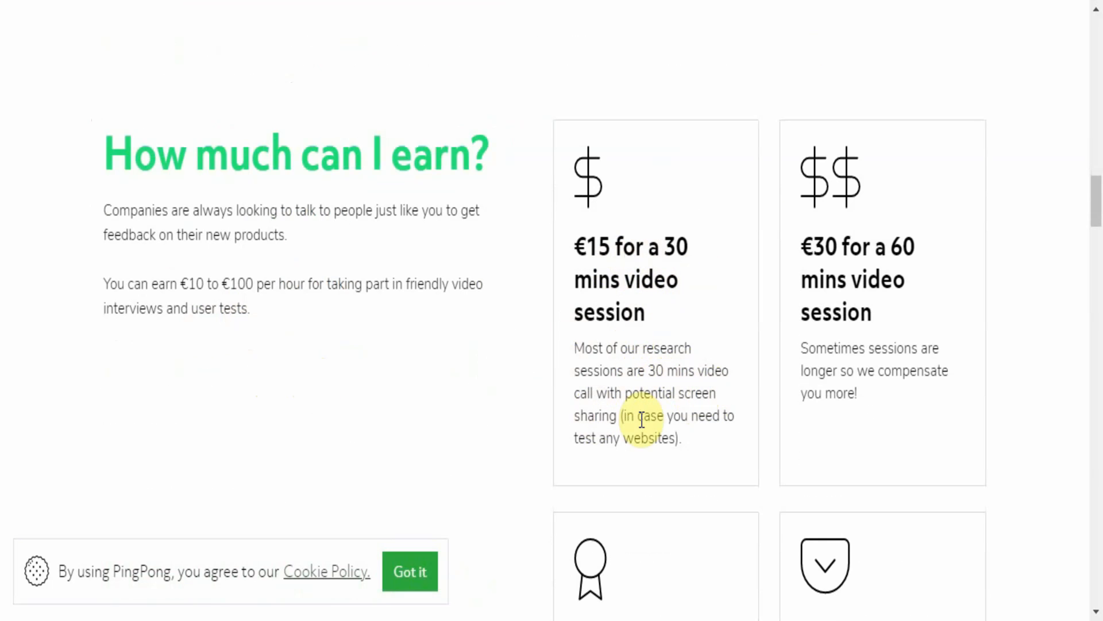
mouse_move(731, 450)
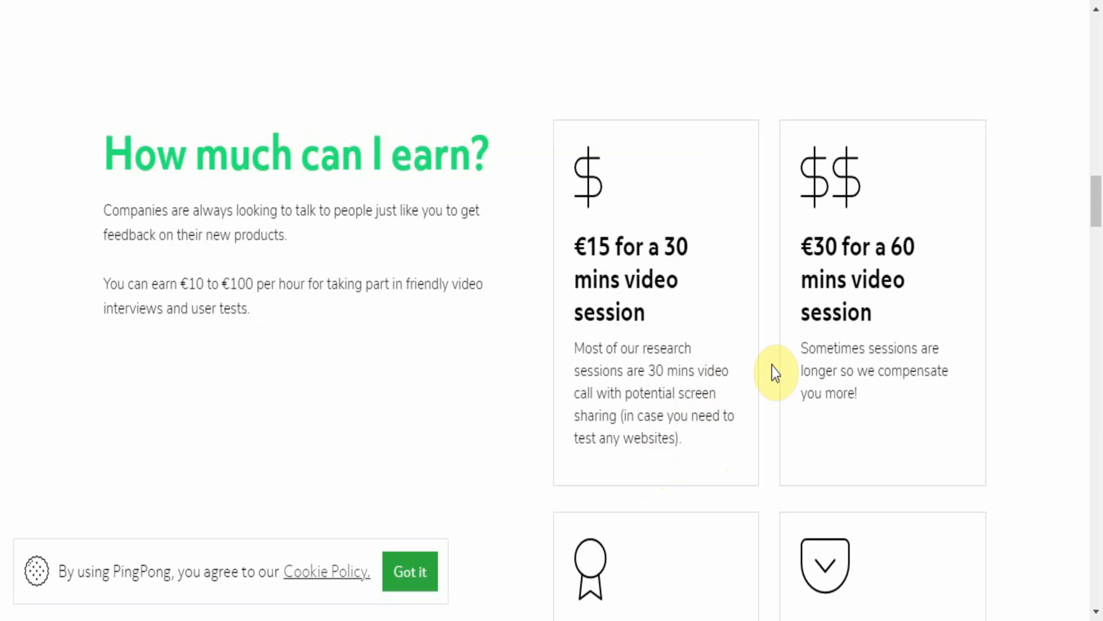
Scroll through the €15/€30 session cards and €200 special cases to the how-it-works heading.
scroll("down", 3)
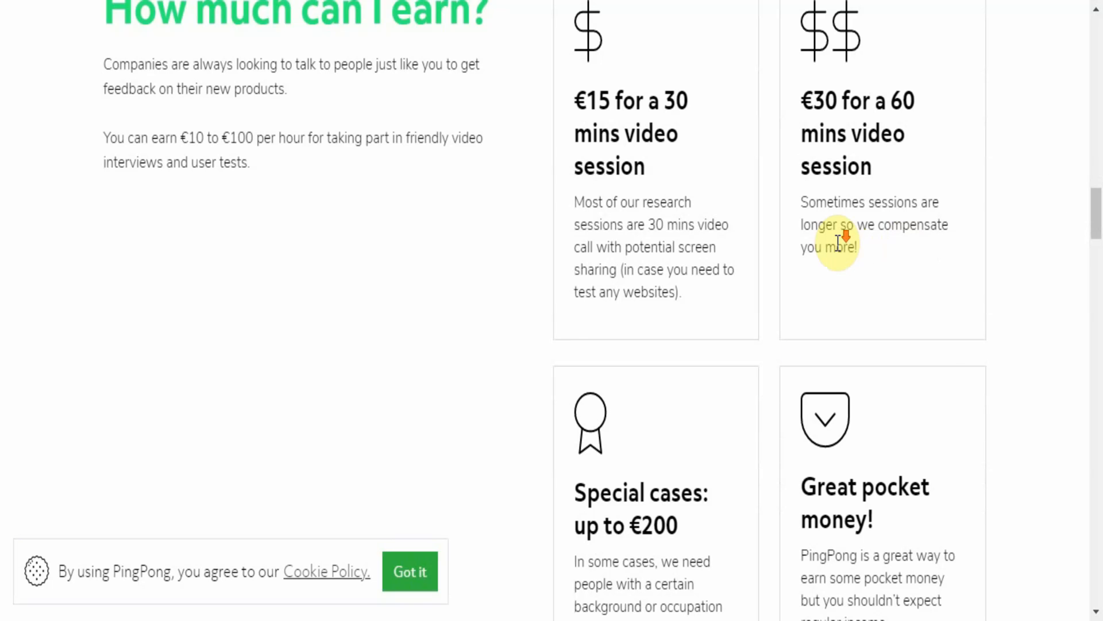
scroll("down", 3)
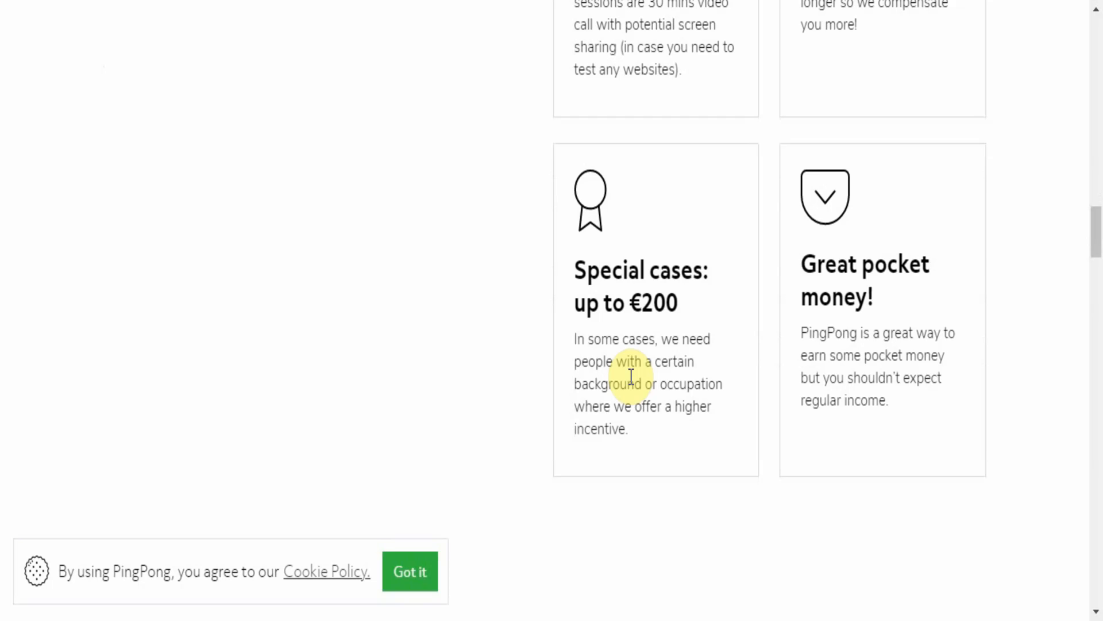
scroll("down", 3)
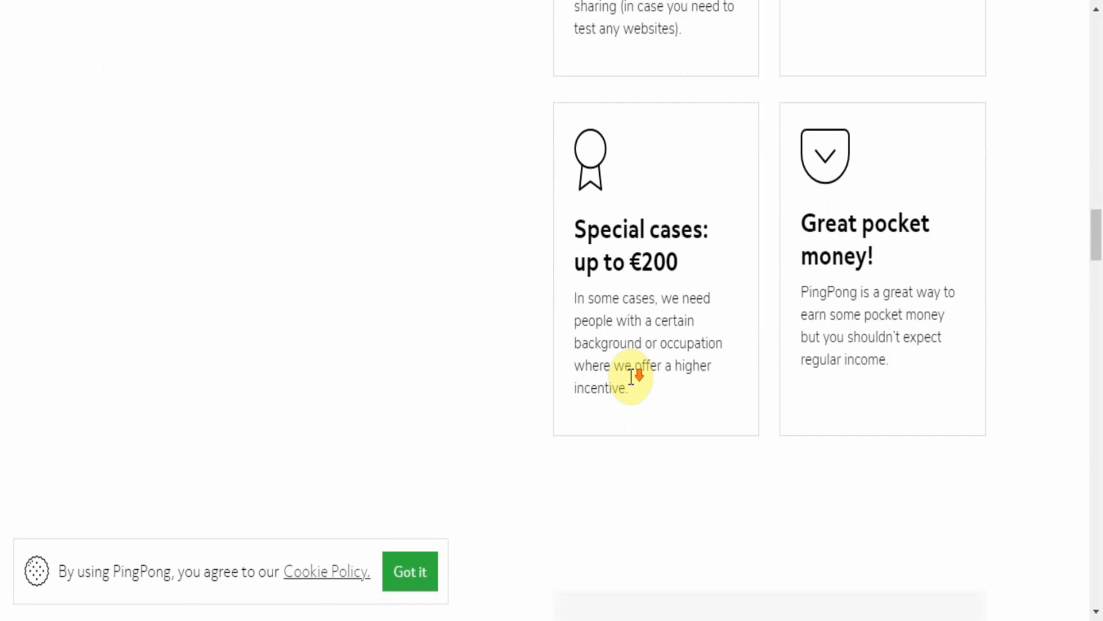
scroll("down", 3)
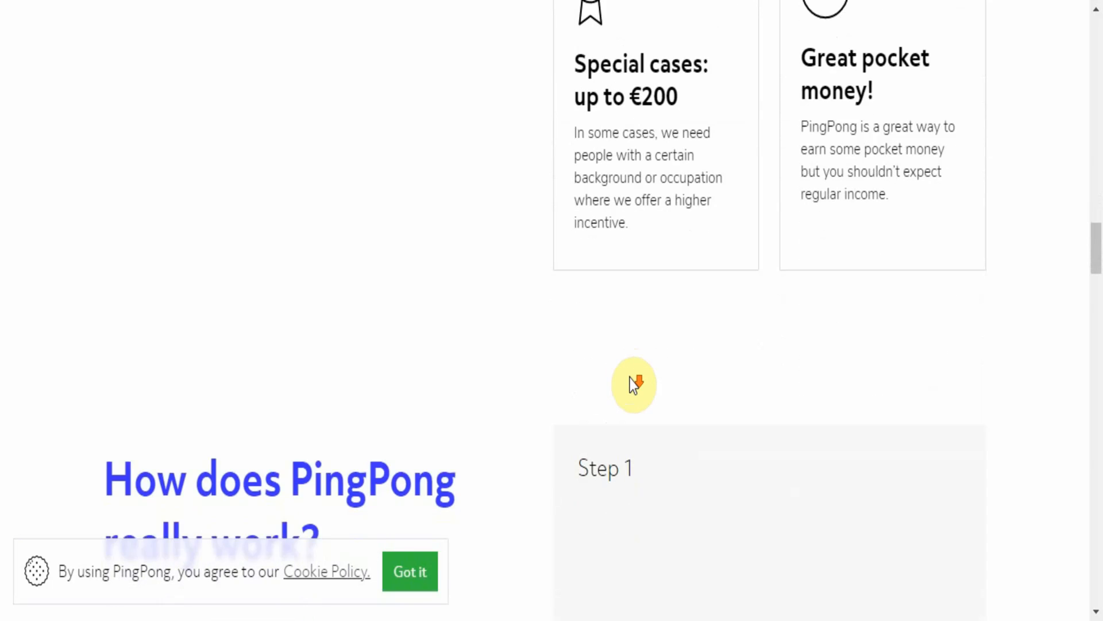
Scroll through the first how-it-works steps on signing up and booking sessions.
scroll("down", 3)
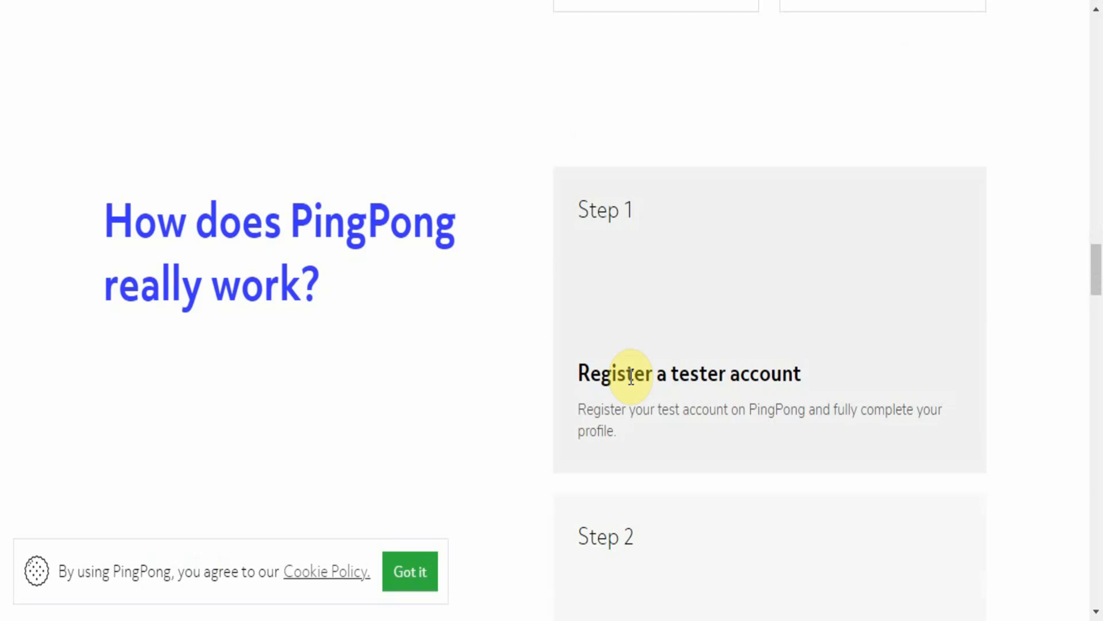
scroll("down", 3)
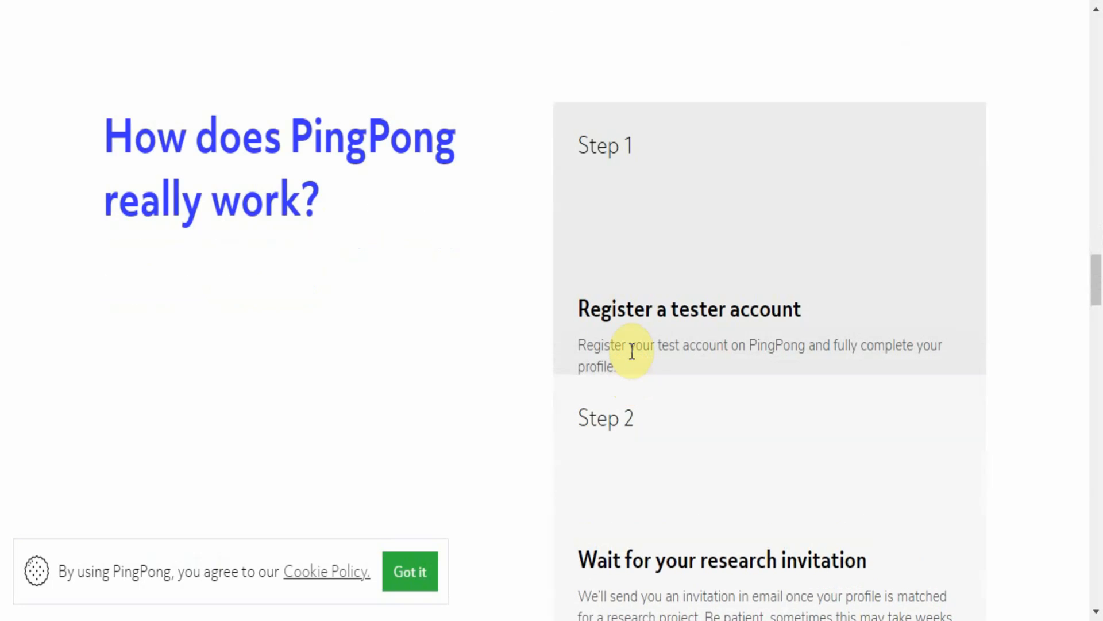
mouse_move(692, 335)
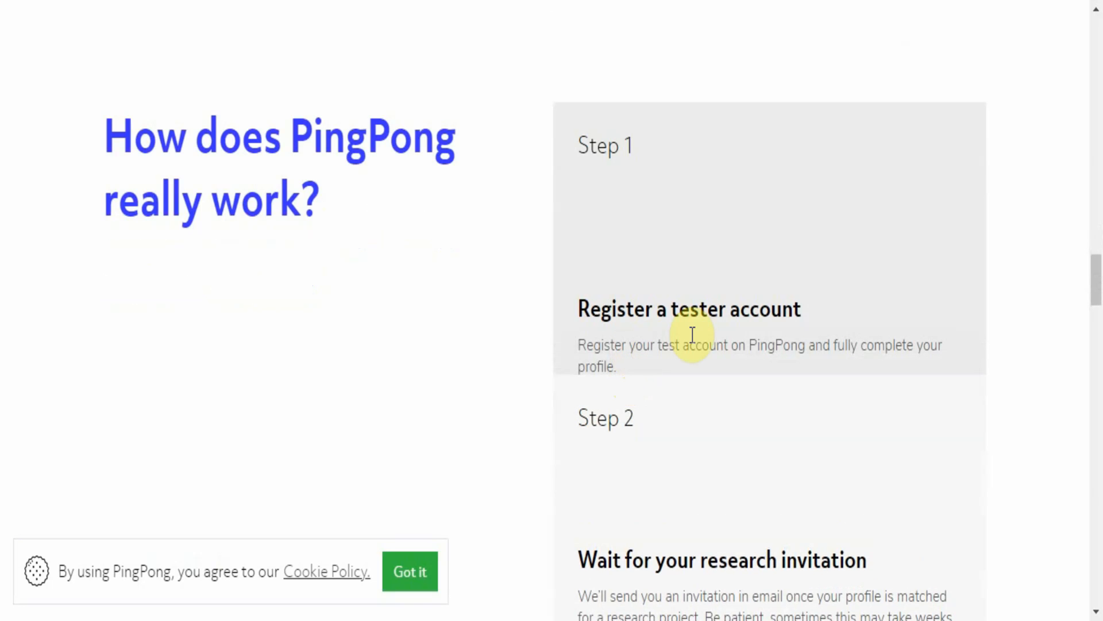
scroll("down", 3)
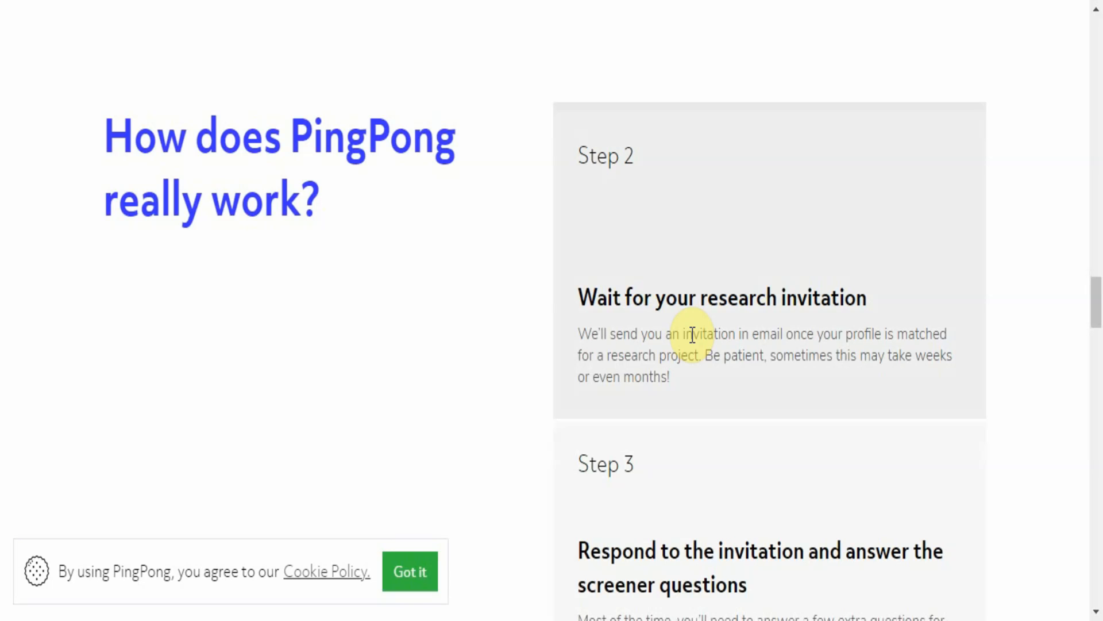
mouse_move(714, 398)
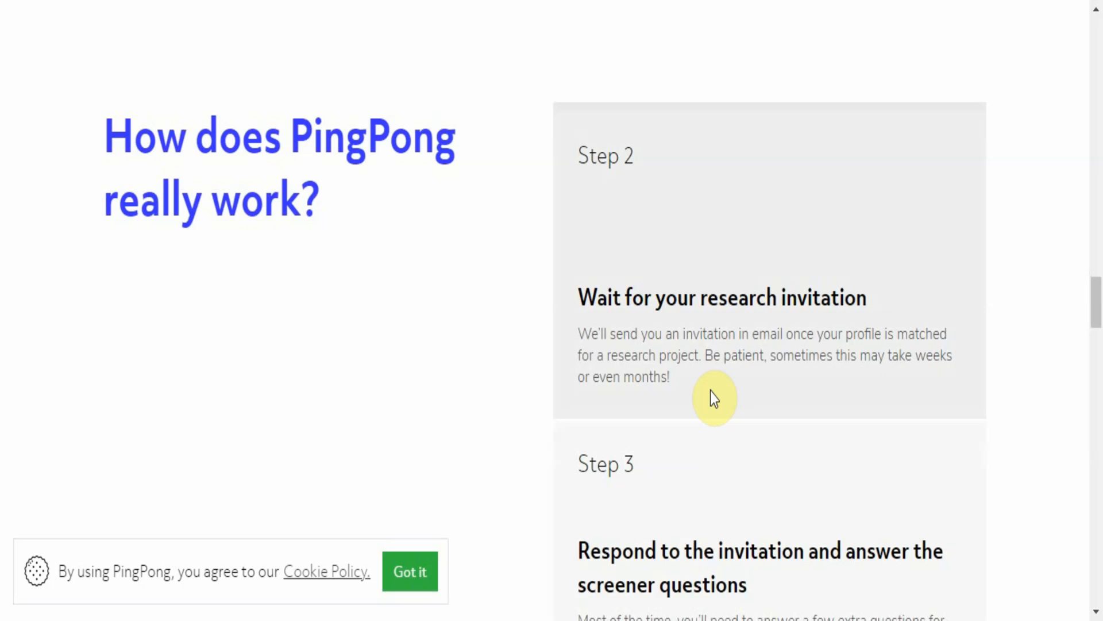
scroll("down", 3)
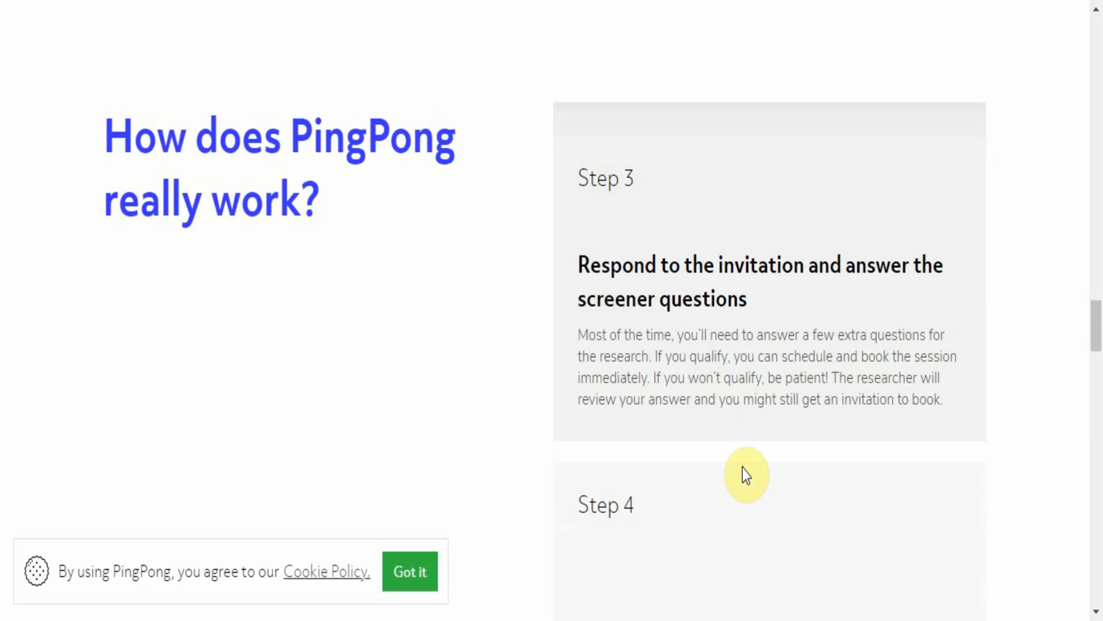
scroll("down", 3)
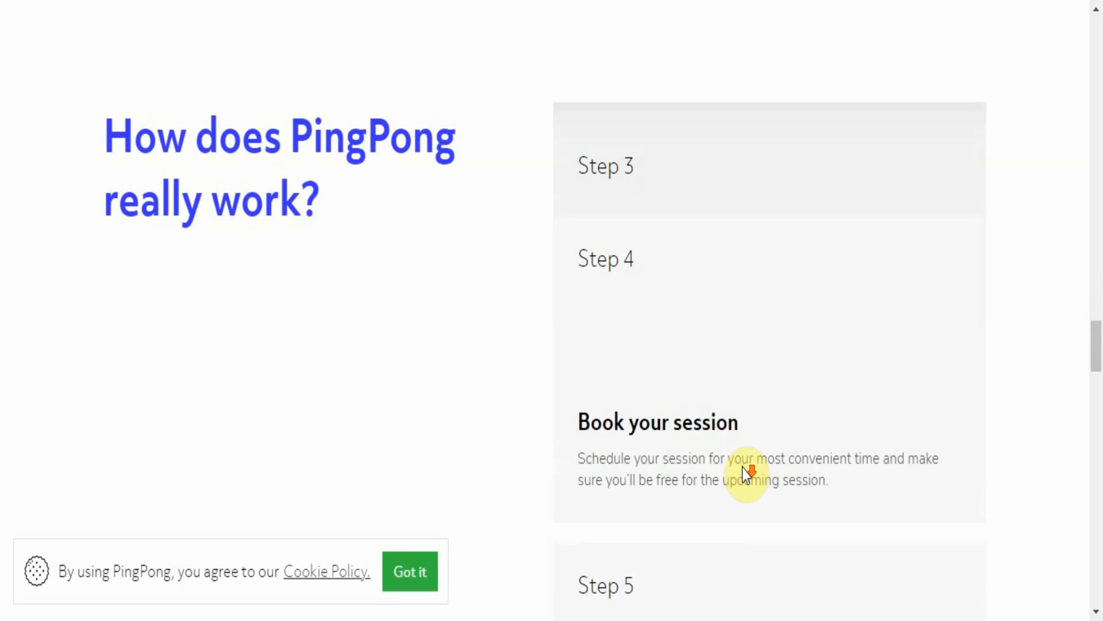
Continue through attending and getting paid to the Are you ready to get started? prompt.
scroll("down", 3)
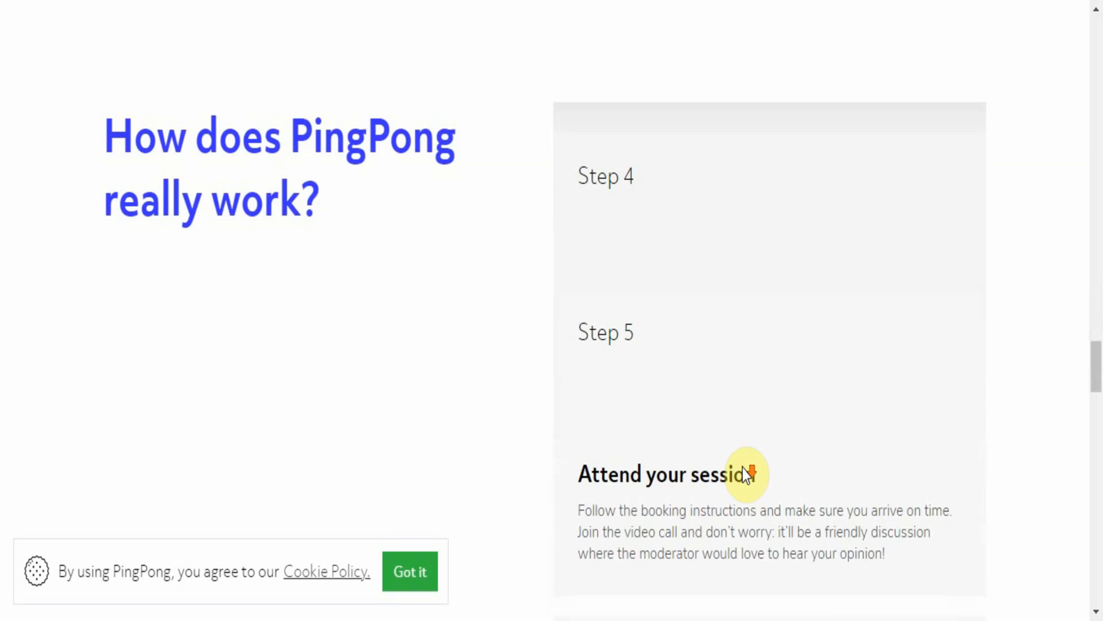
scroll("down", 3)
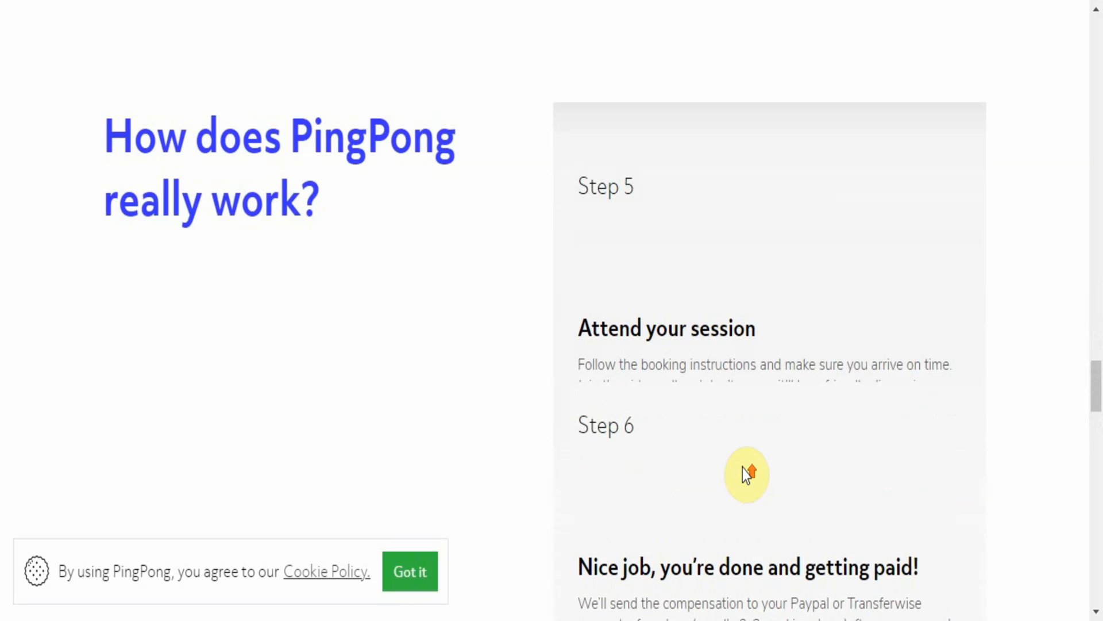
scroll("down", 3)
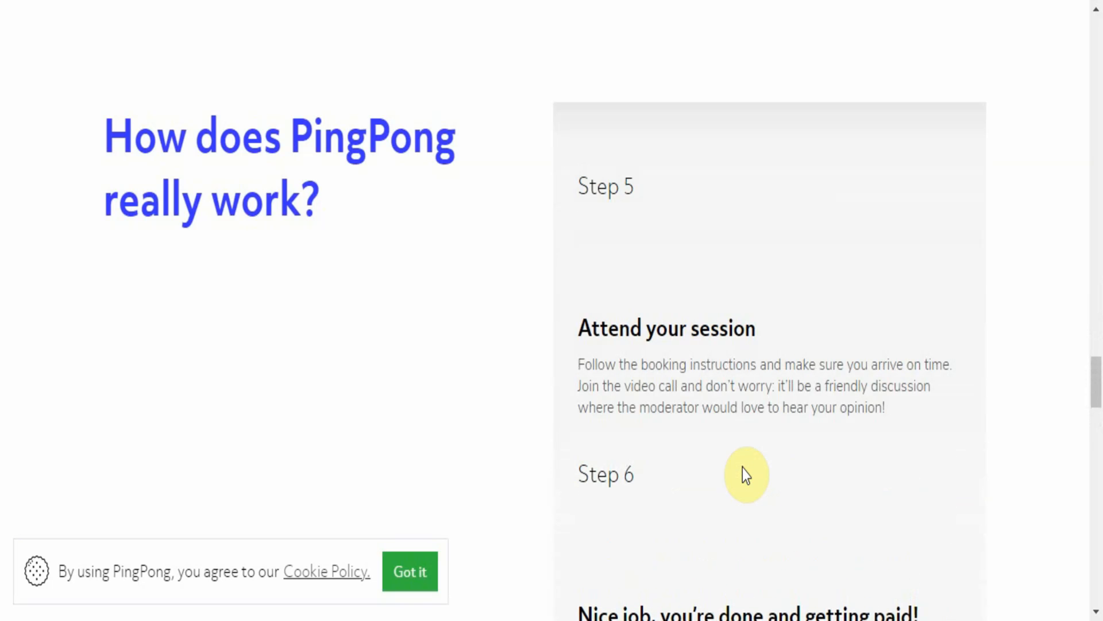
scroll("down", 3)
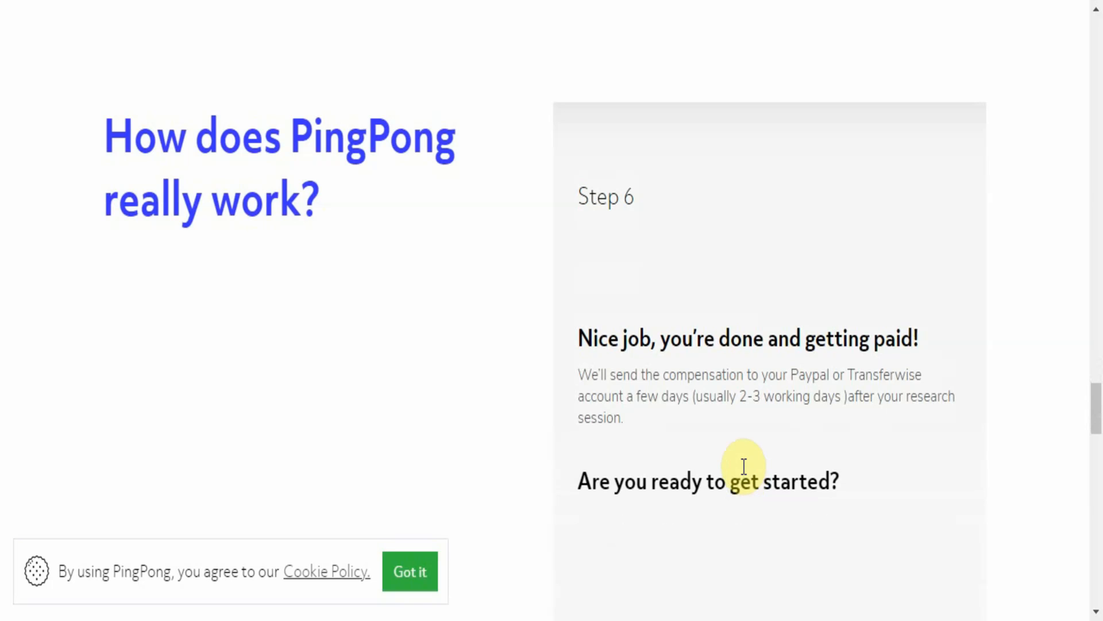
scroll("down", 3)
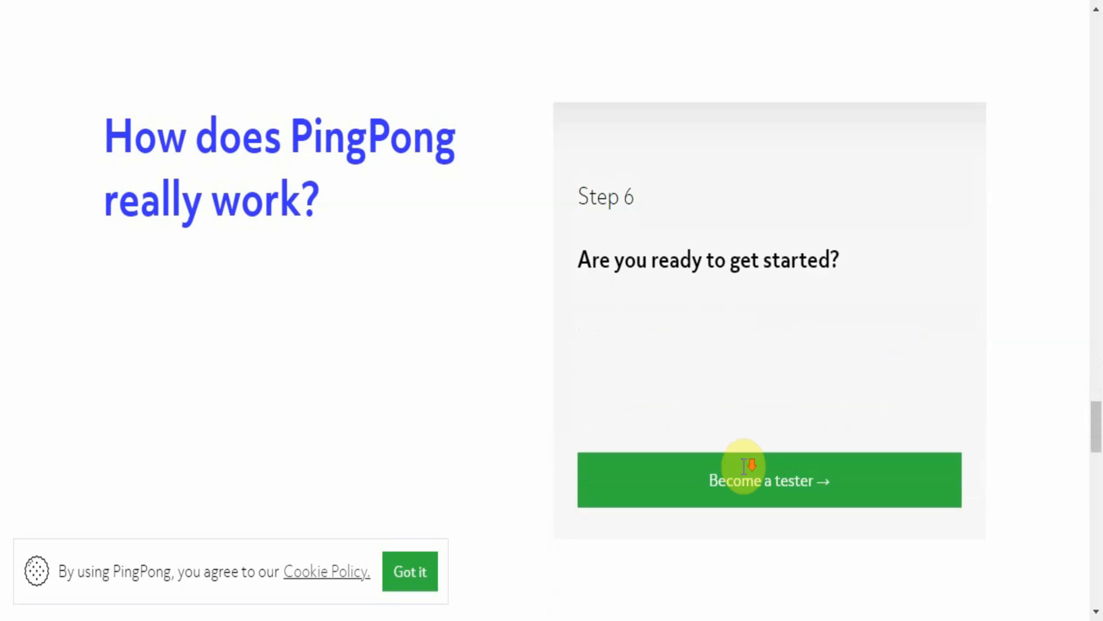
scroll("down", 3)
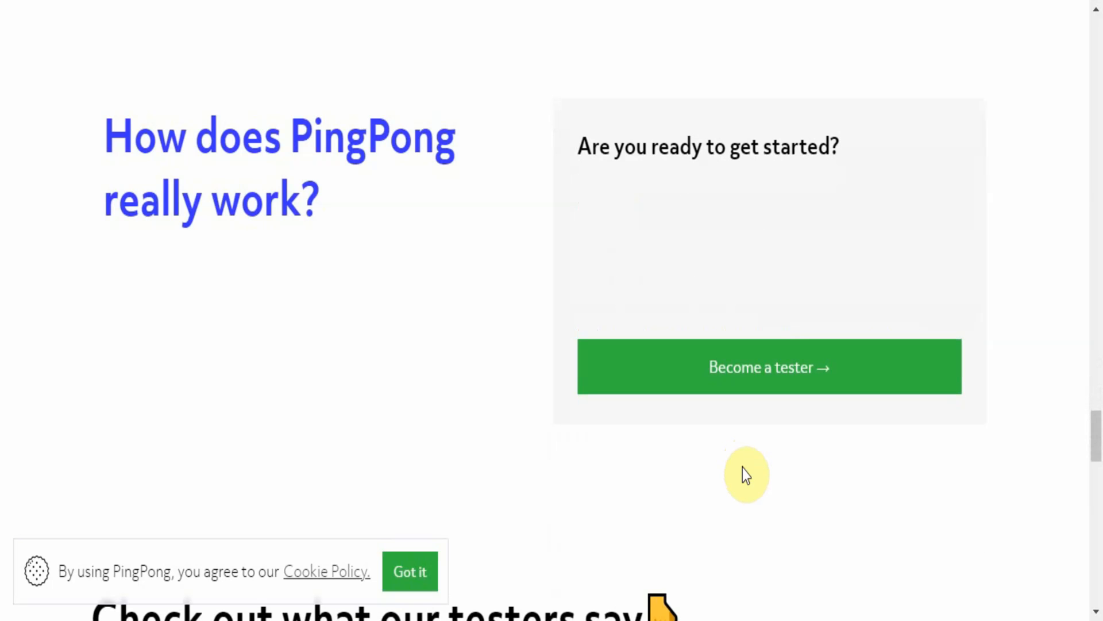
mouse_move(770, 367)
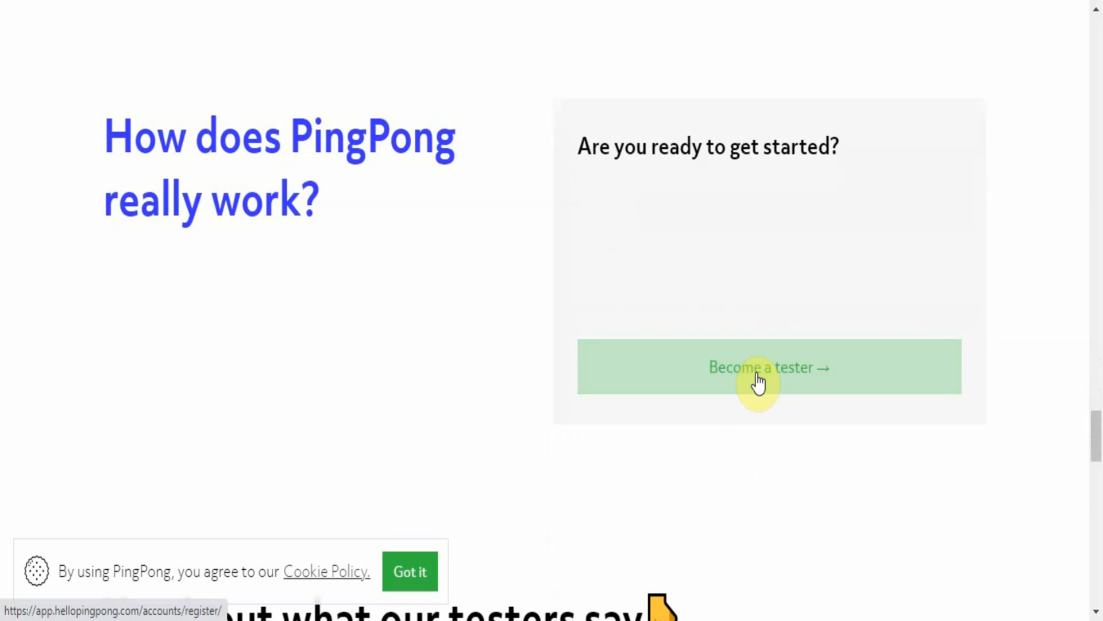
Scroll past the Check out what our testers say testimonials to the FAQ question list.
scroll("down", 3)
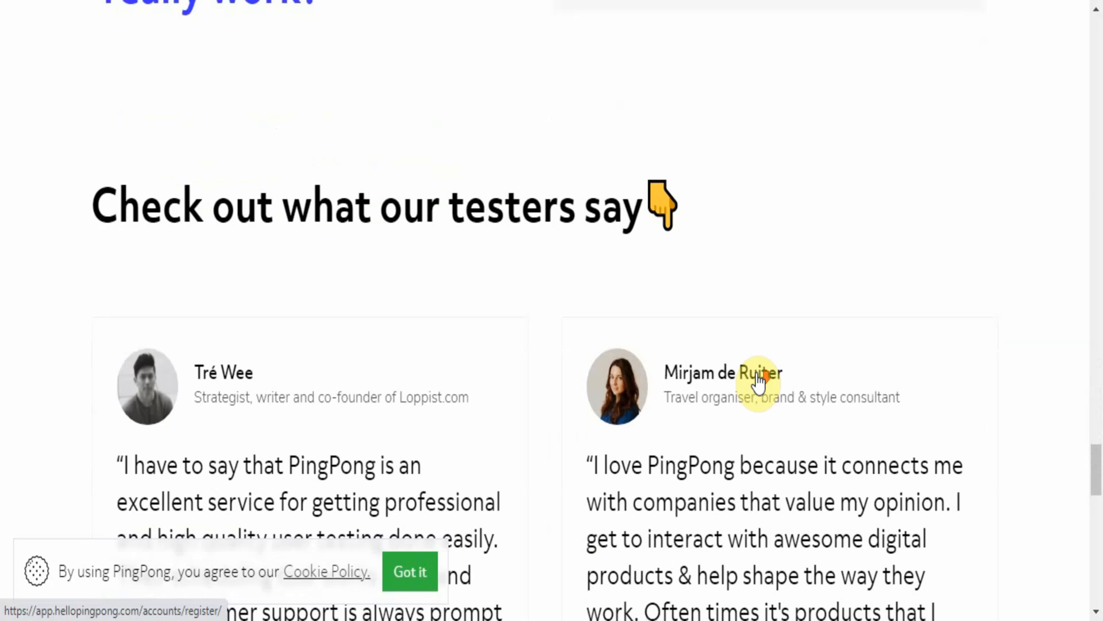
scroll("down", 3)
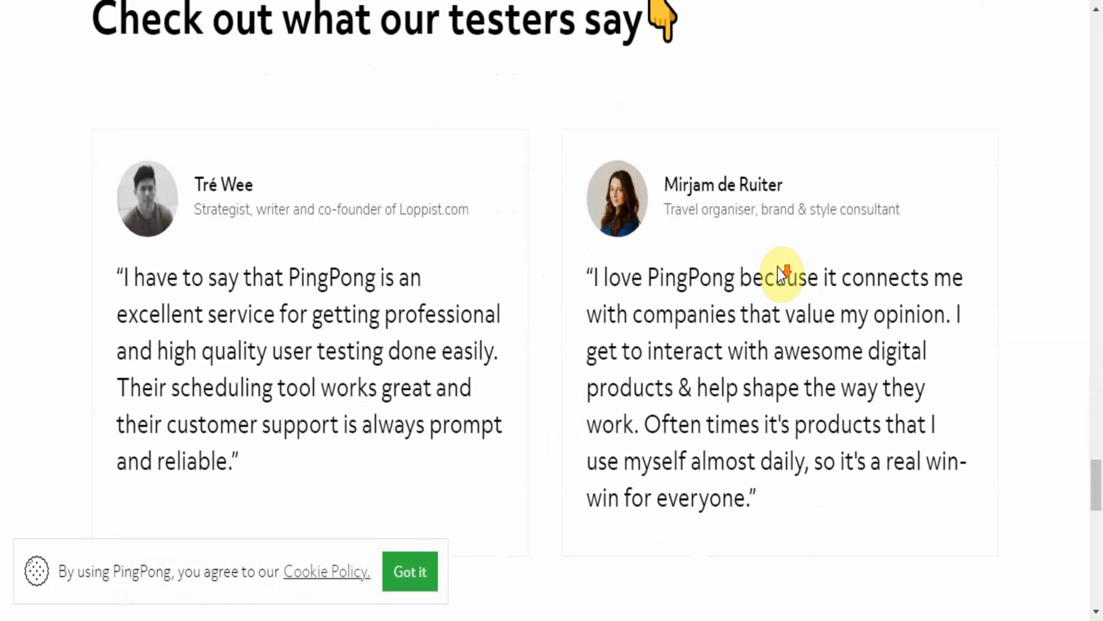
scroll("down", 3)
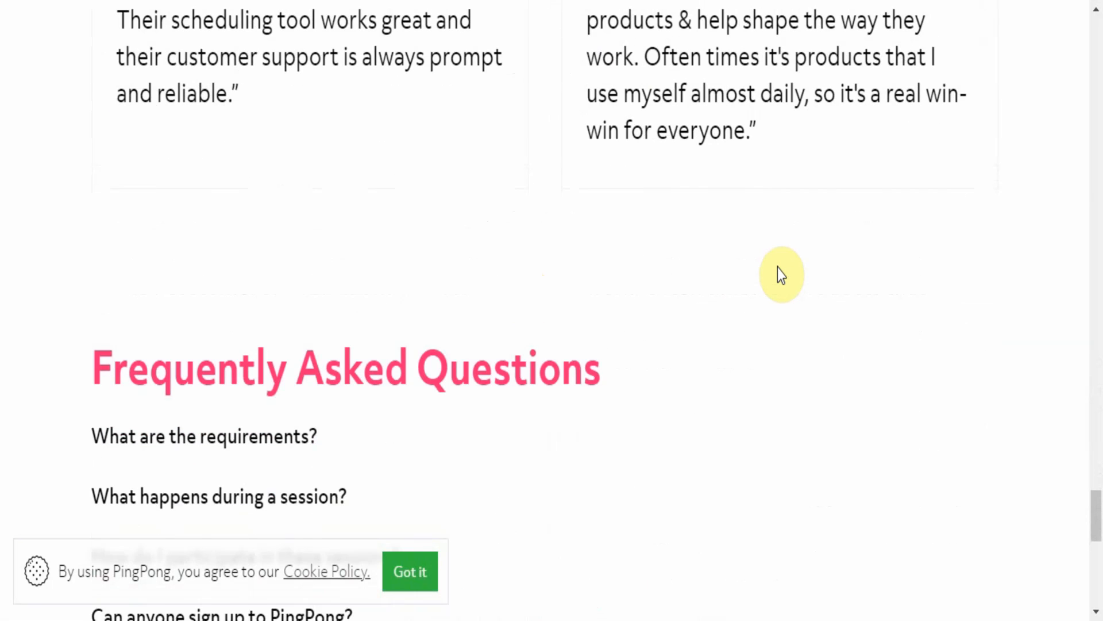
scroll("down", 3)
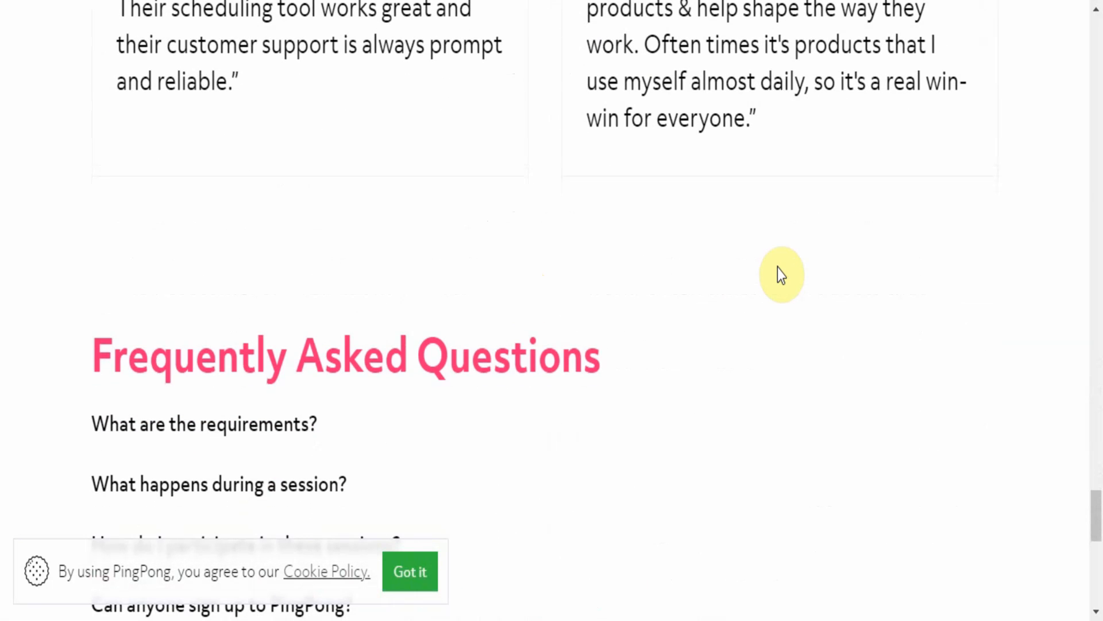
scroll("down", 3)
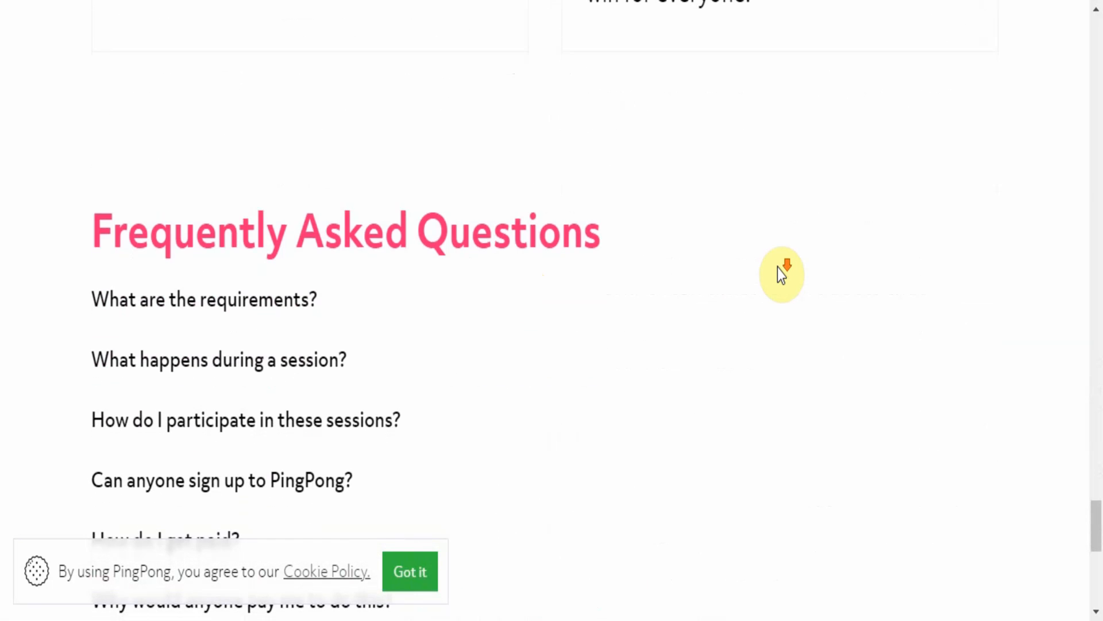
scroll("down", 3)
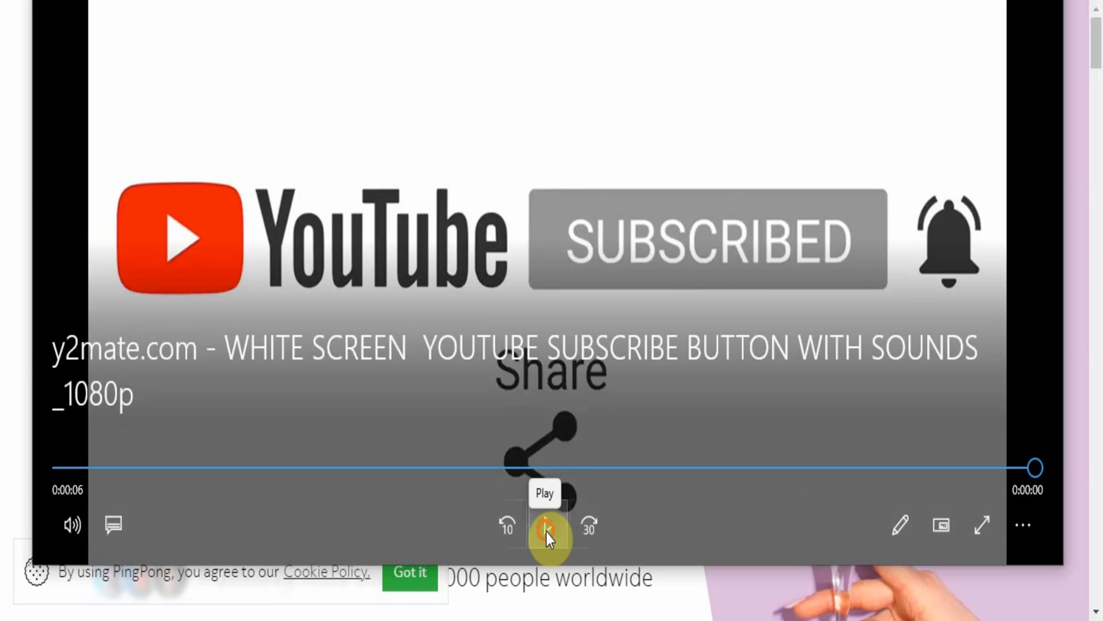
Replay the six-second YouTube subscribe animation in the Media Player overlay.
left_click(547, 527)
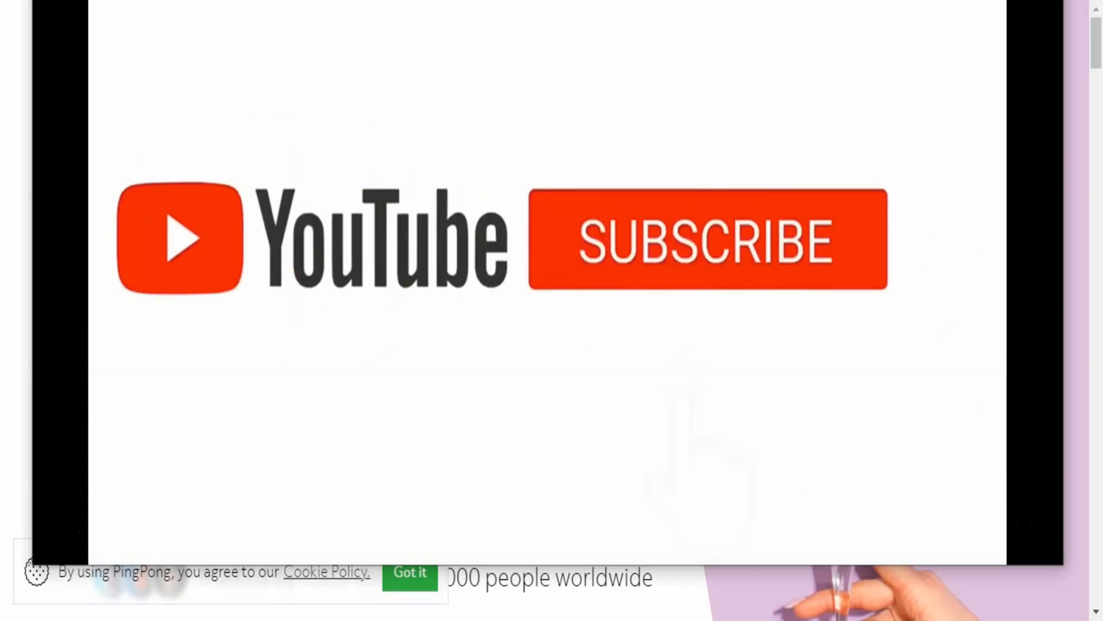
left_click(548, 524)
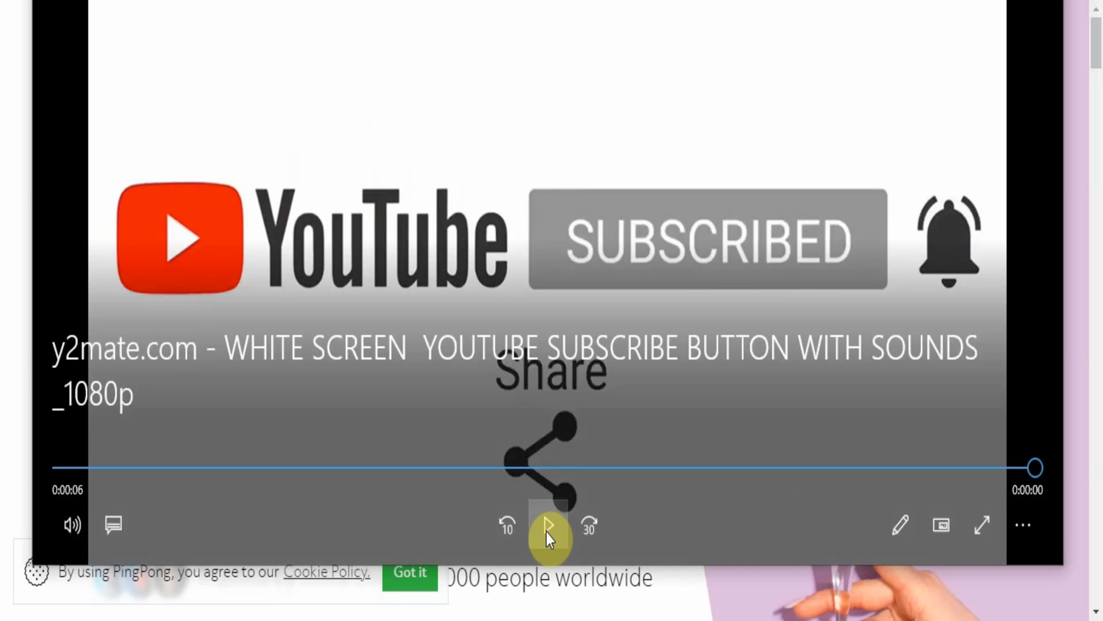
mouse_move(547, 526)
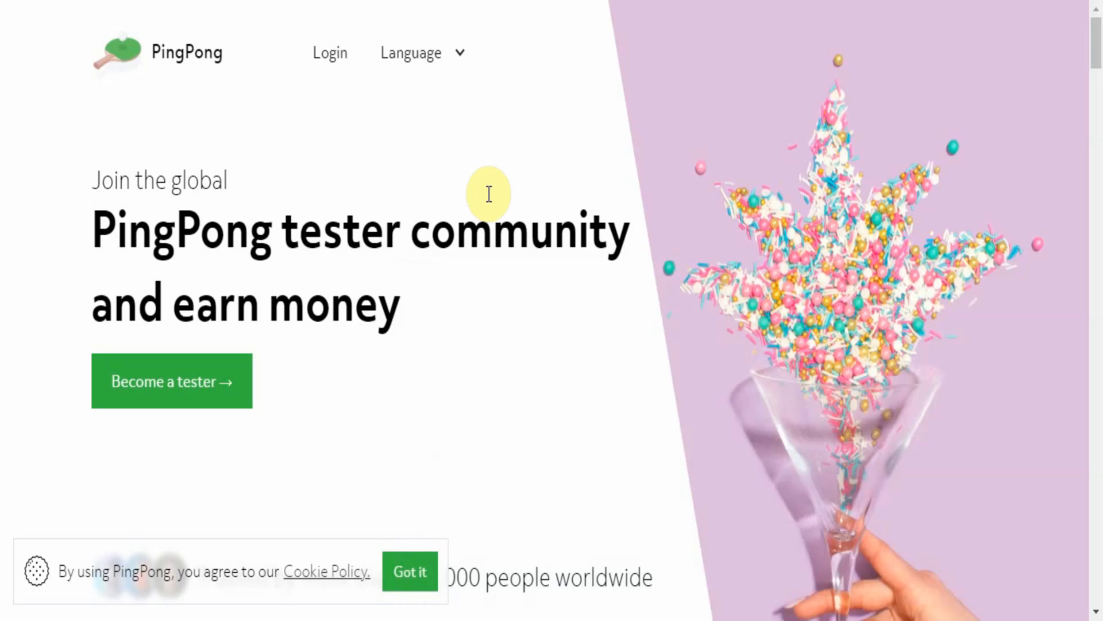
mouse_move(697, 140)
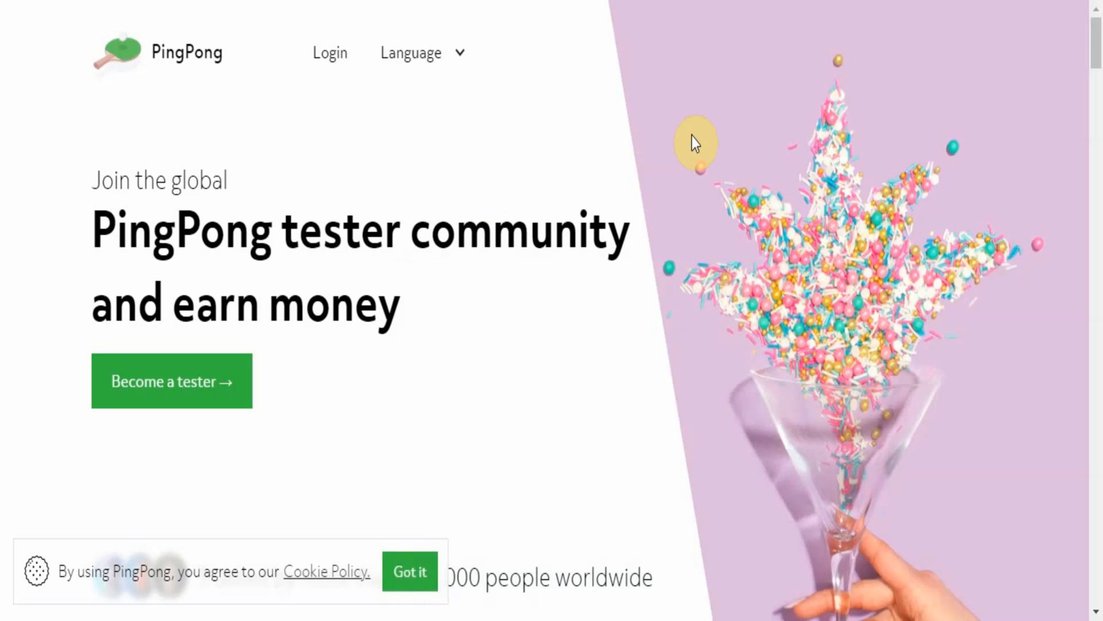
mouse_move(1046, 335)
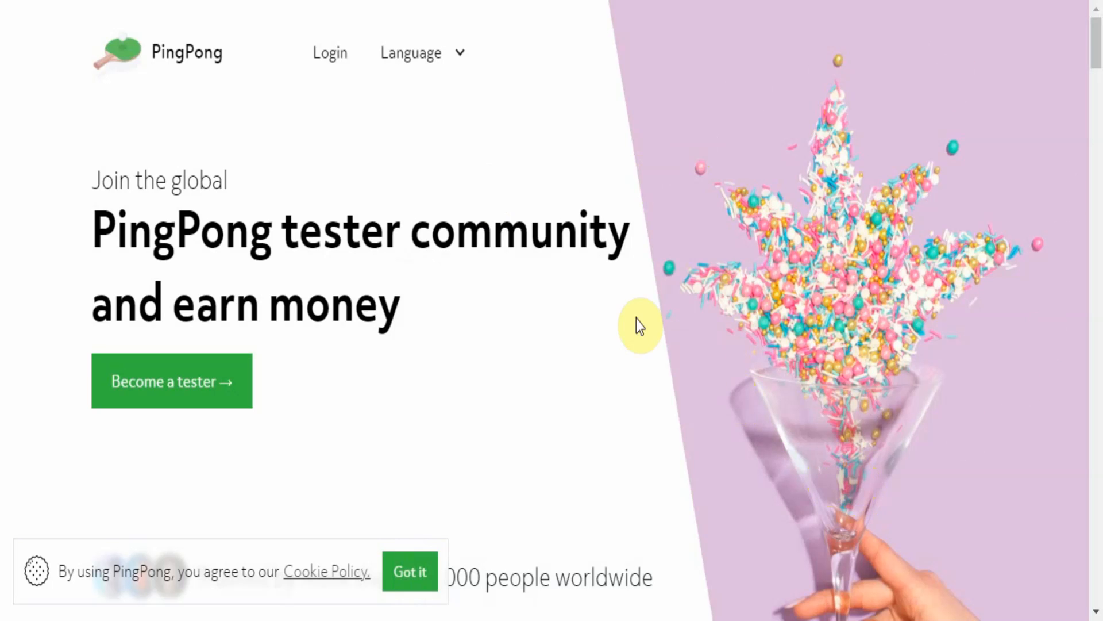
mouse_move(620, 311)
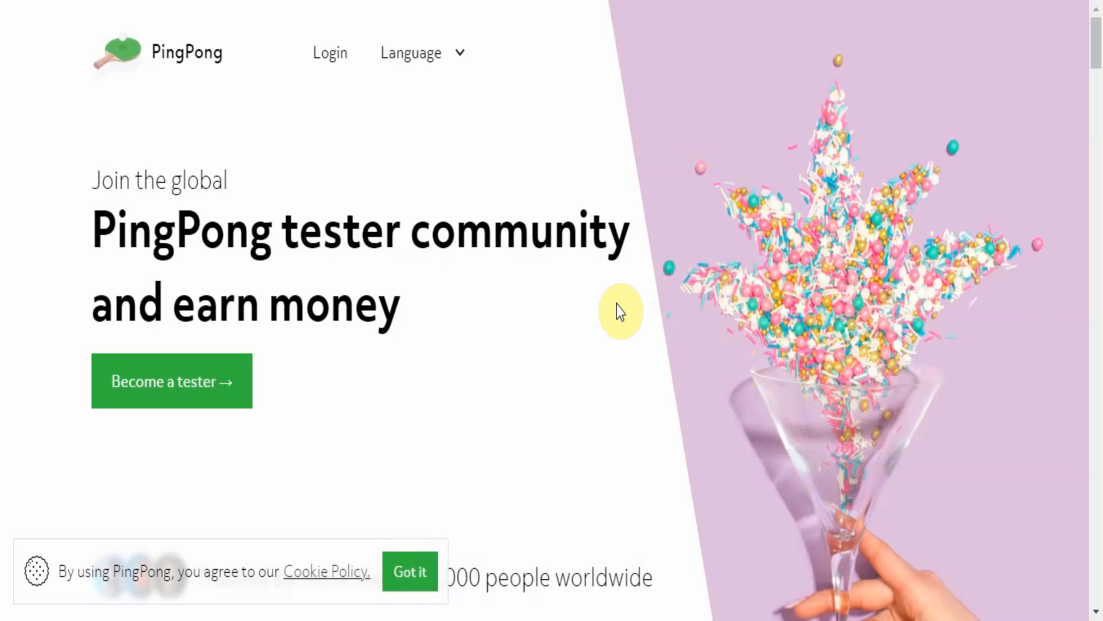